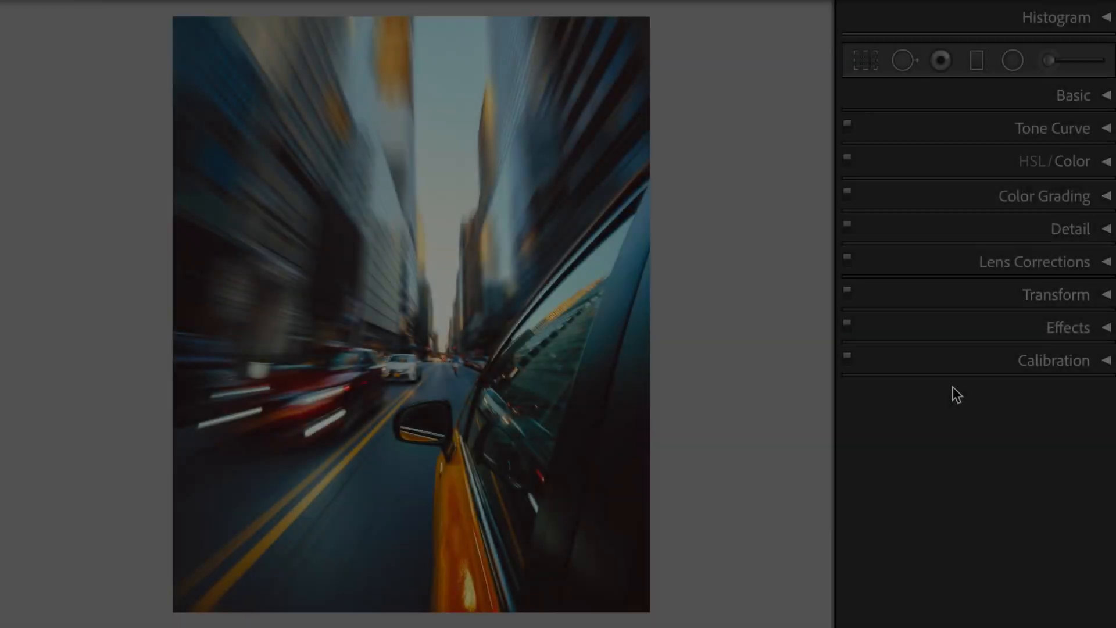
In the Basic panel set Highlights +35, Shadows +30 and Whites -30.
left_click(1073, 94)
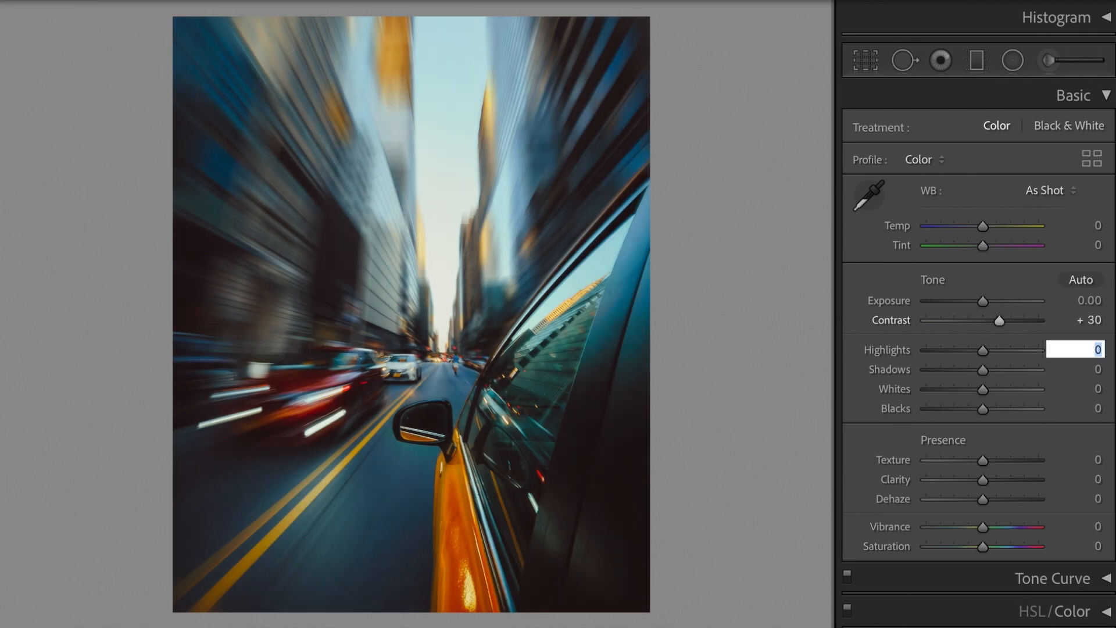
type("35")
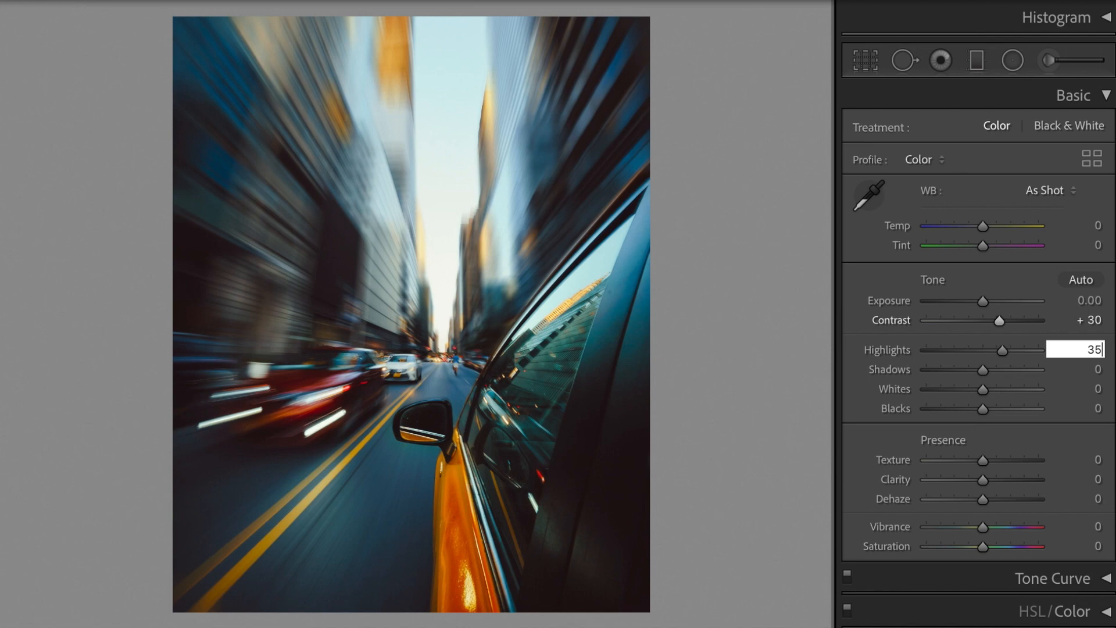
key("Tab")
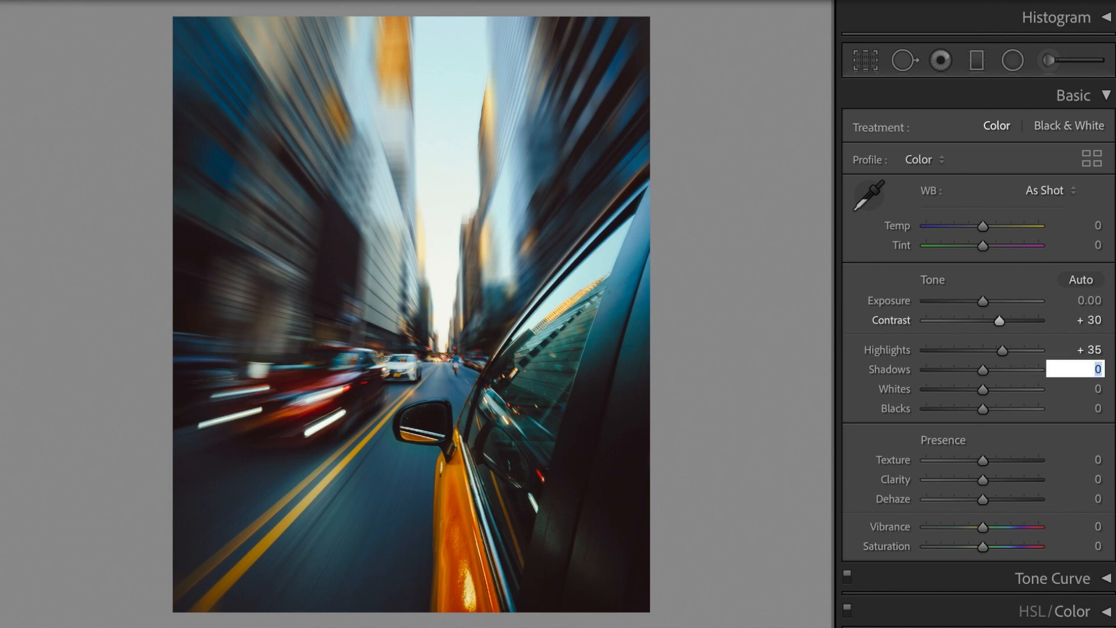
type("3")
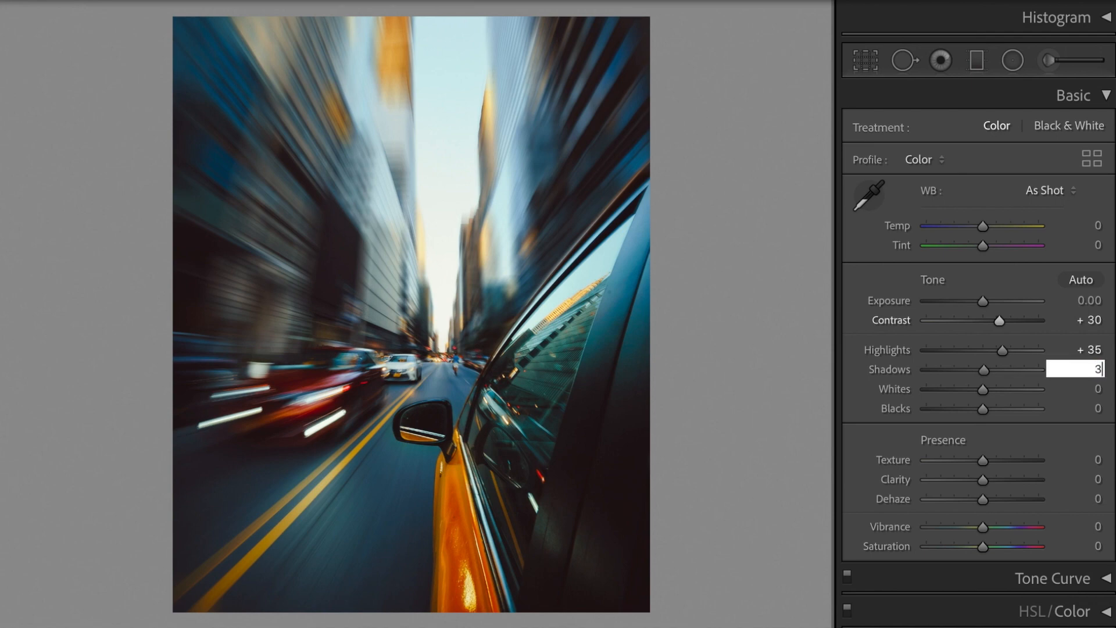
type("0")
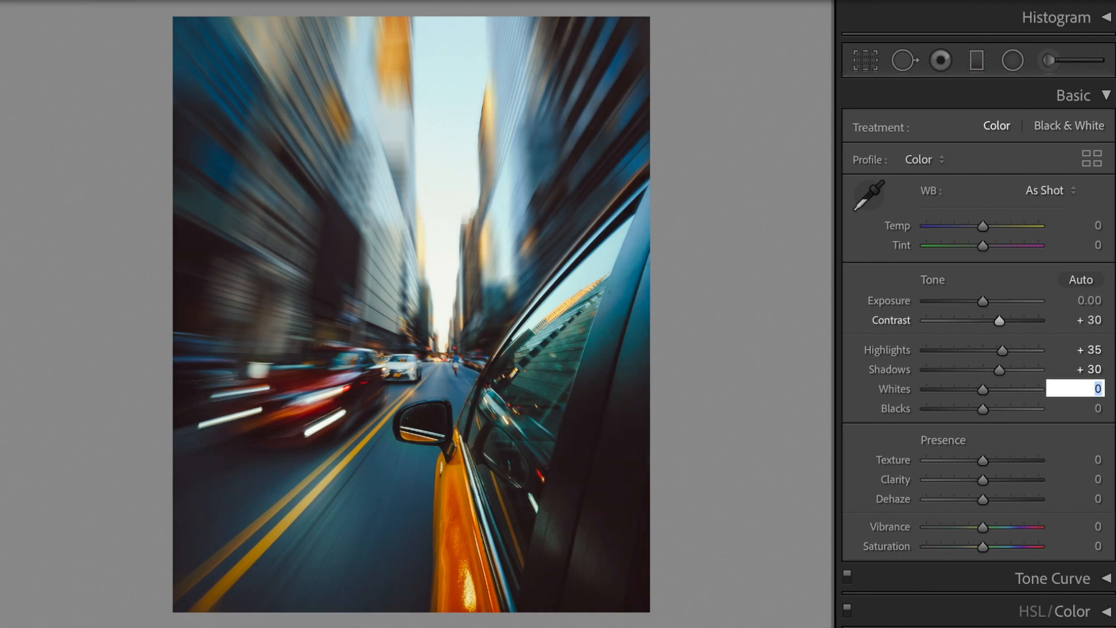
type("-30")
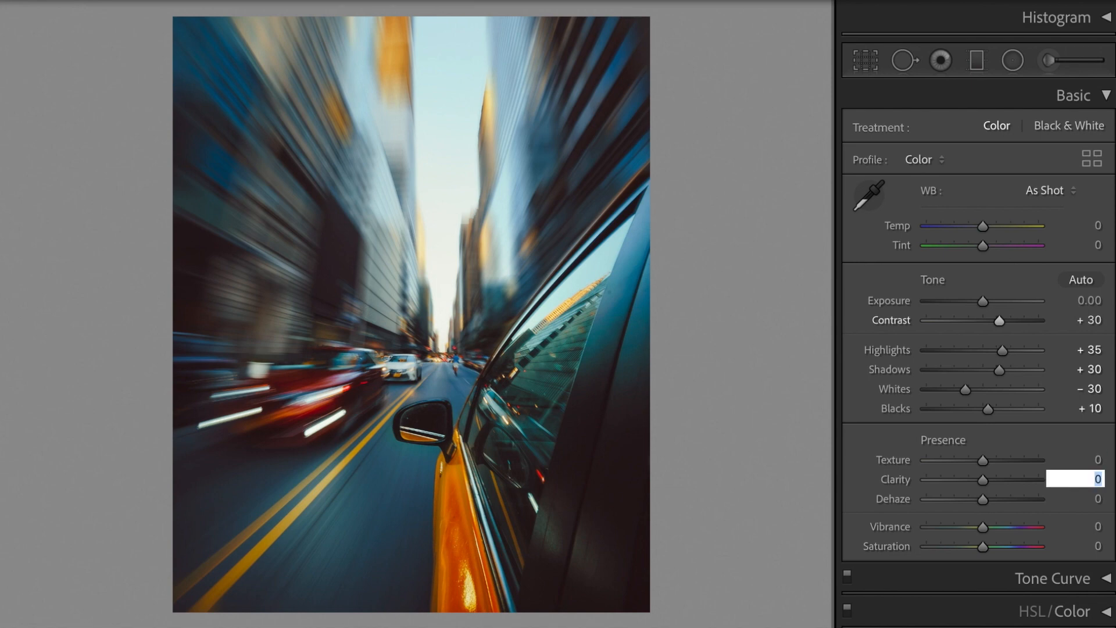
Set Clarity +10, Dehaze +10, Vibrance +30 and Saturation -20.
type("10")
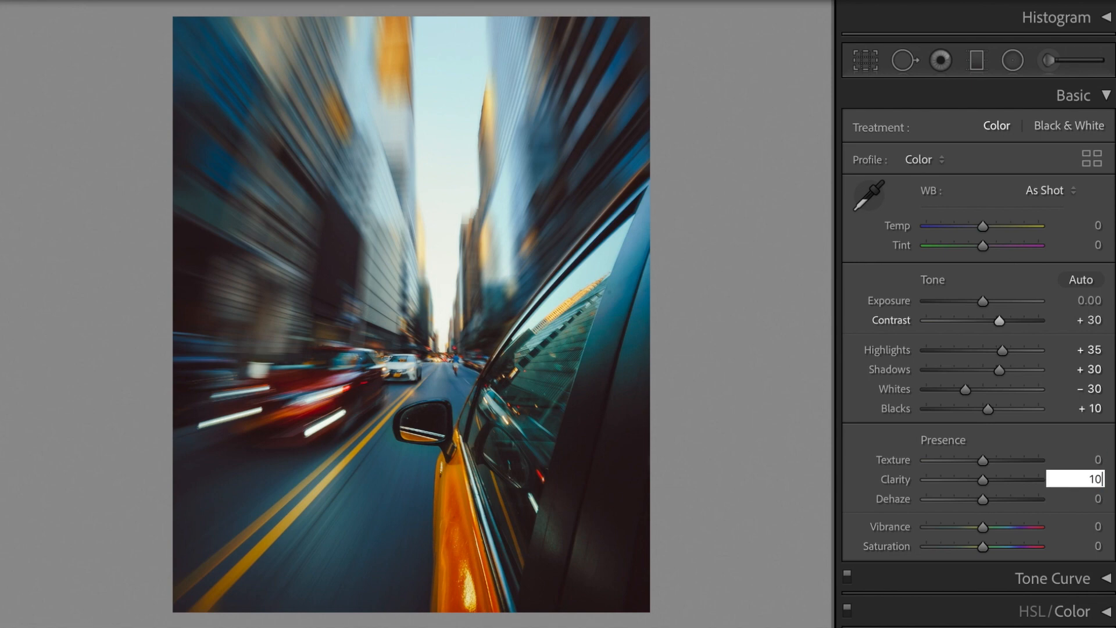
key("Tab")
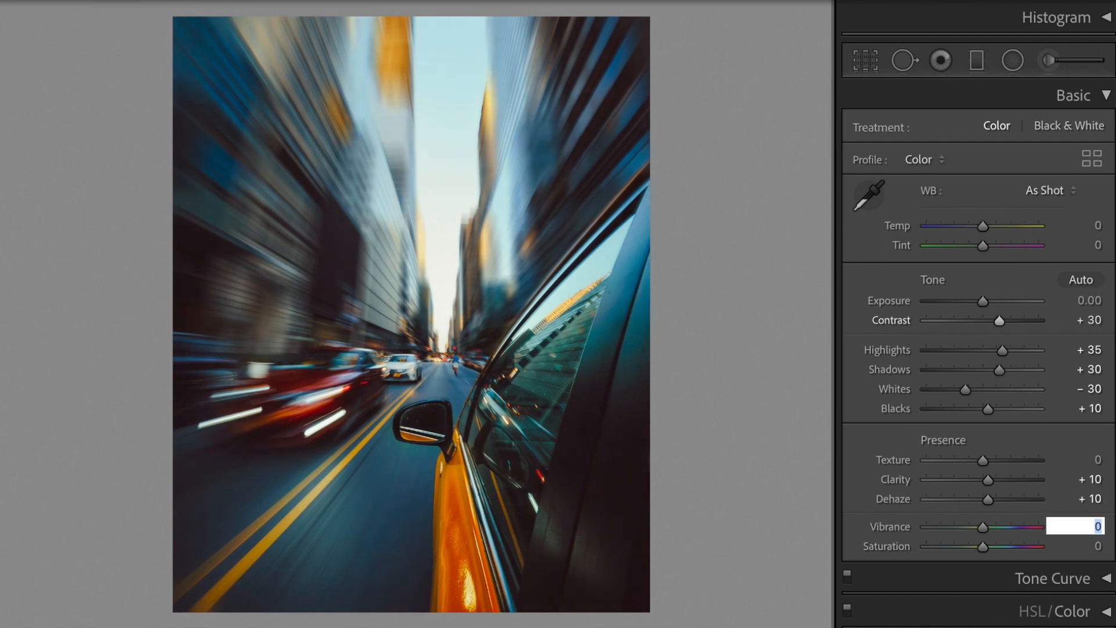
type("30")
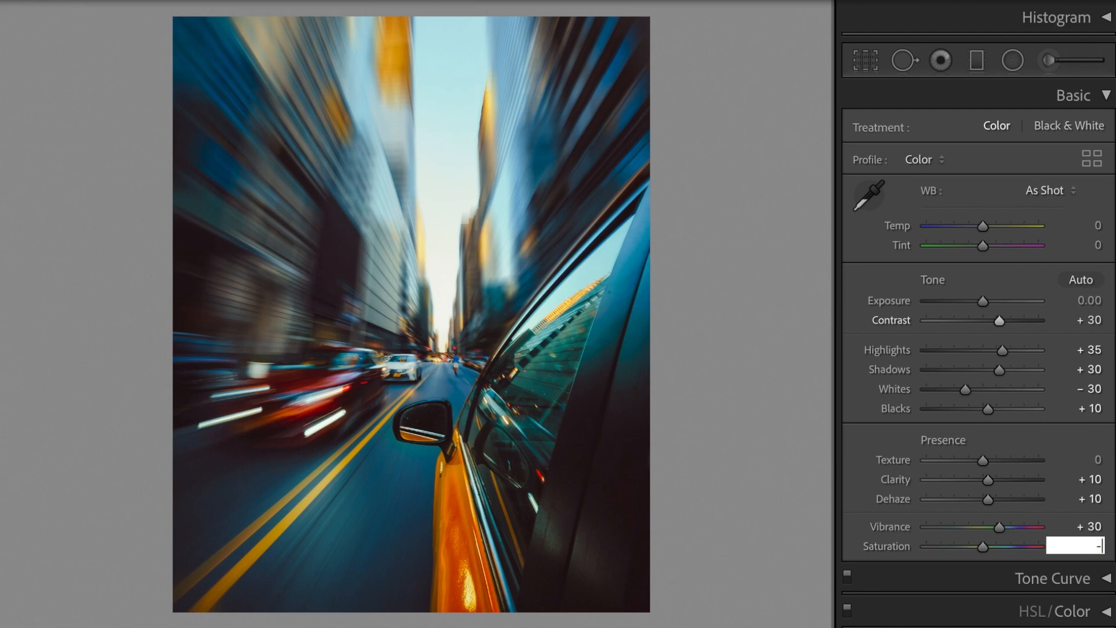
type("-20")
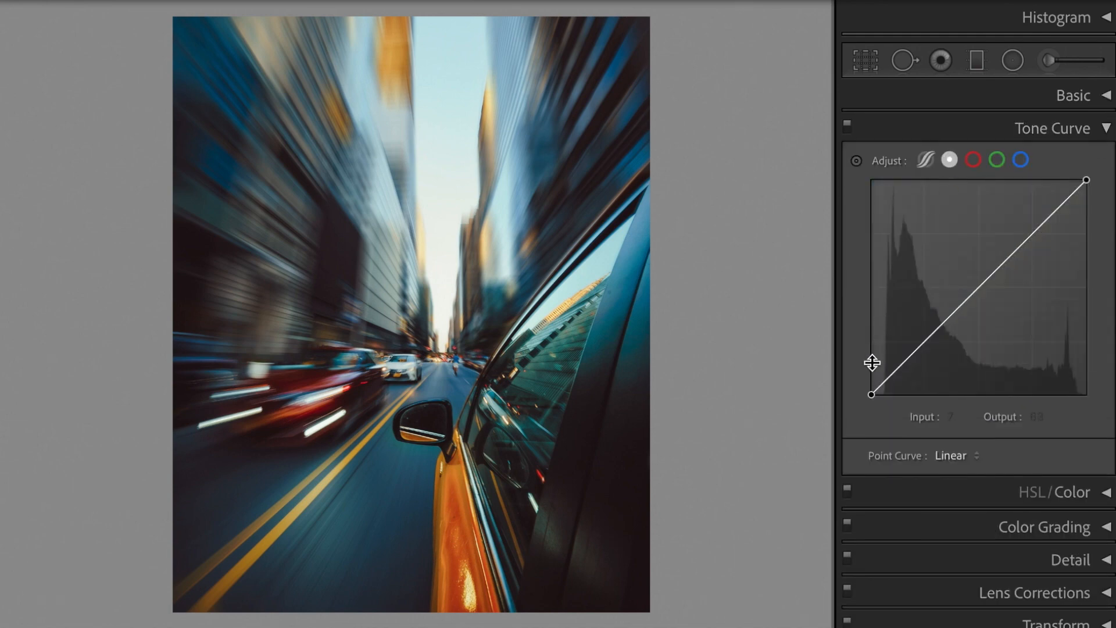
Shape the tone curve: lifted black point, shadow point, lowered midtones and an upper point at 190/189.
left_click_drag(871, 363, 872, 394)
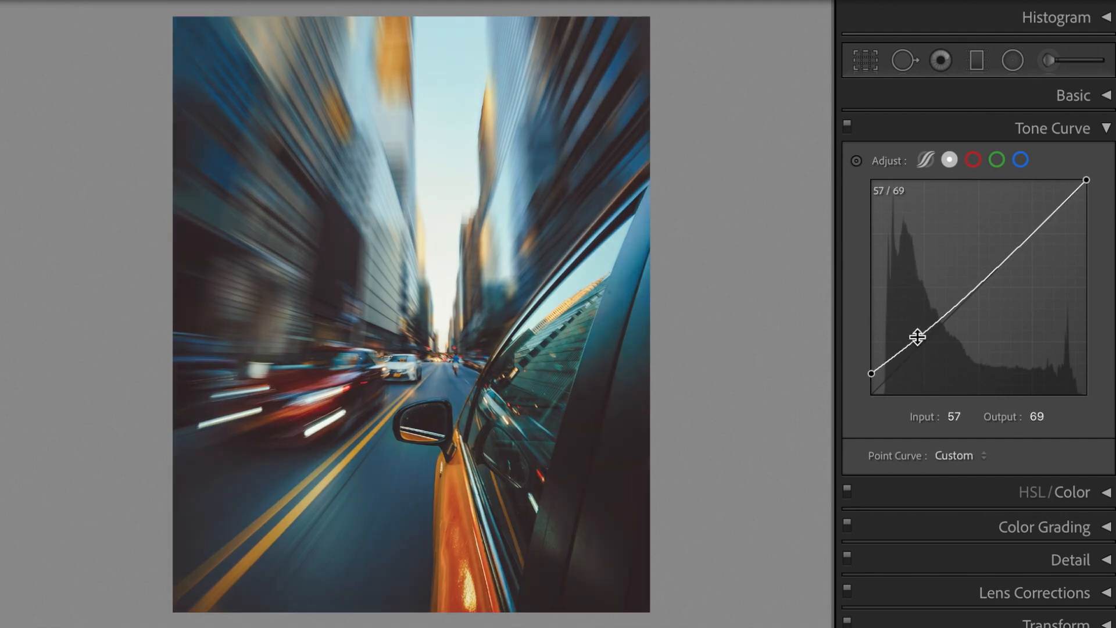
left_click(955, 416)
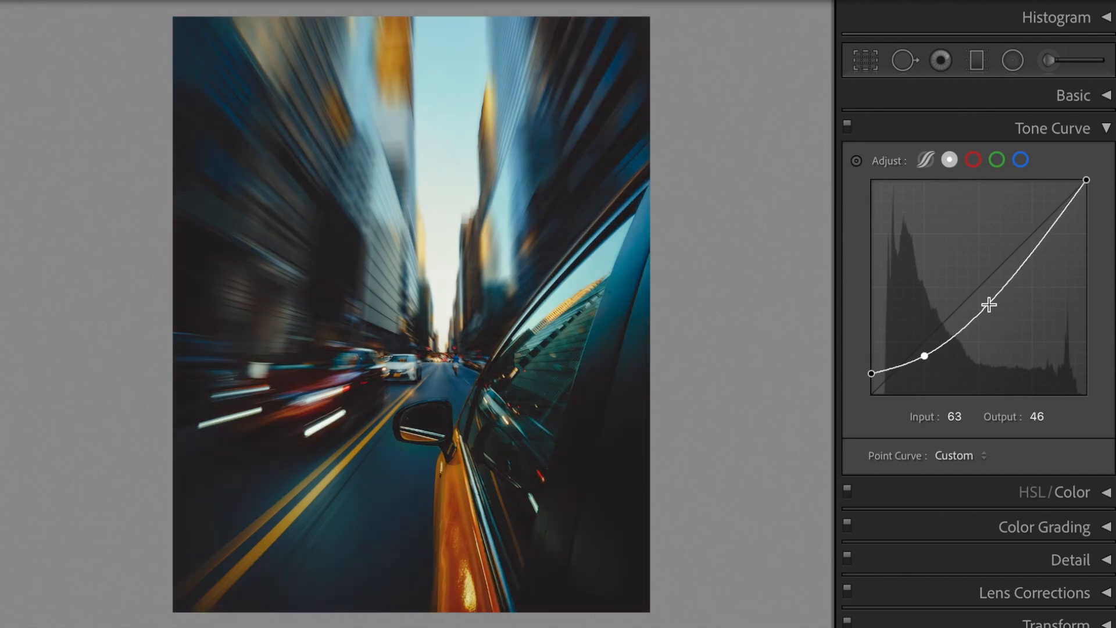
left_click_drag(987, 304, 990, 301)
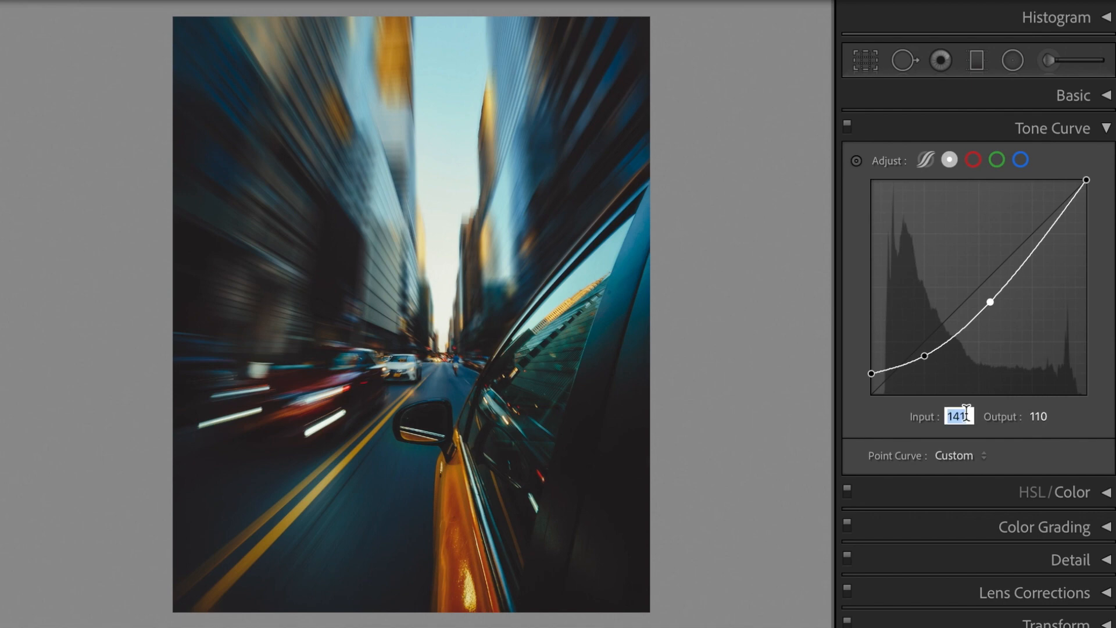
type("130")
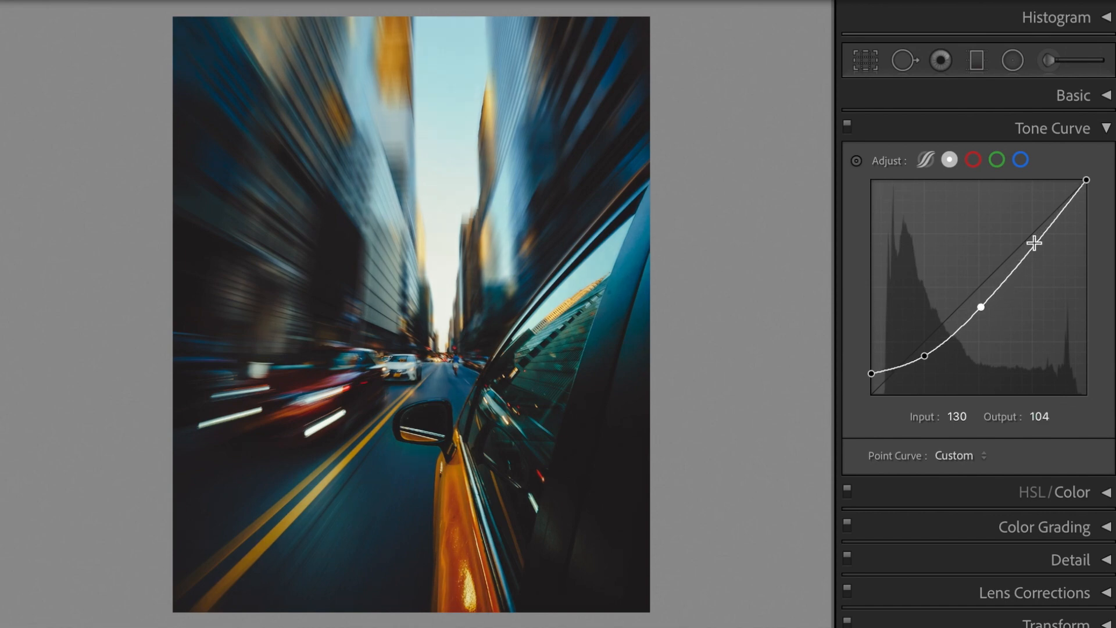
left_click_drag(1032, 242, 1013, 246)
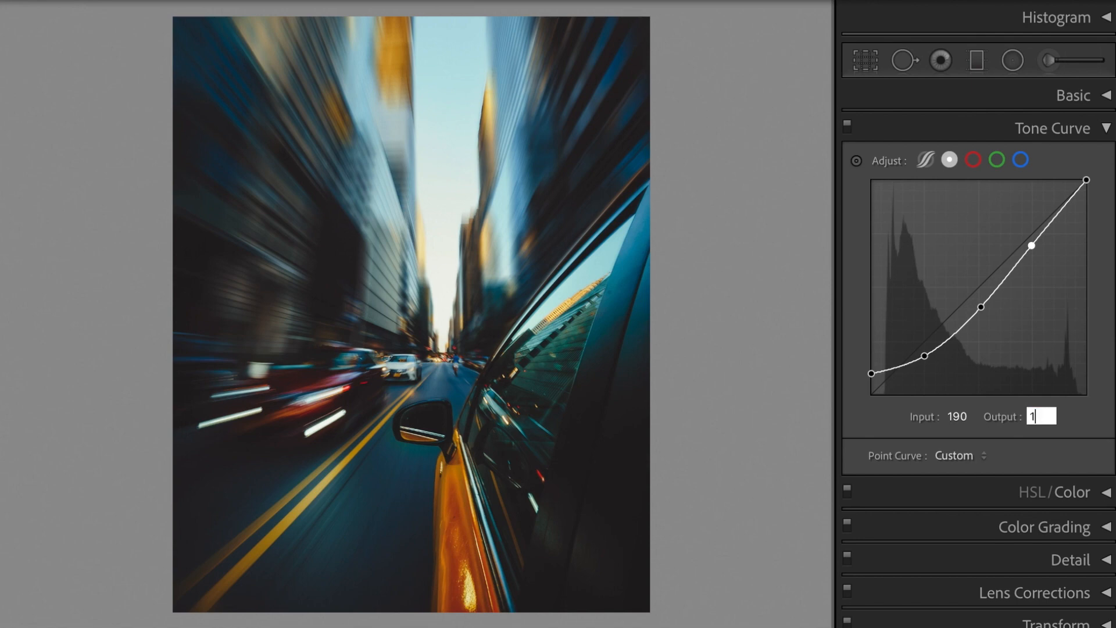
type("189")
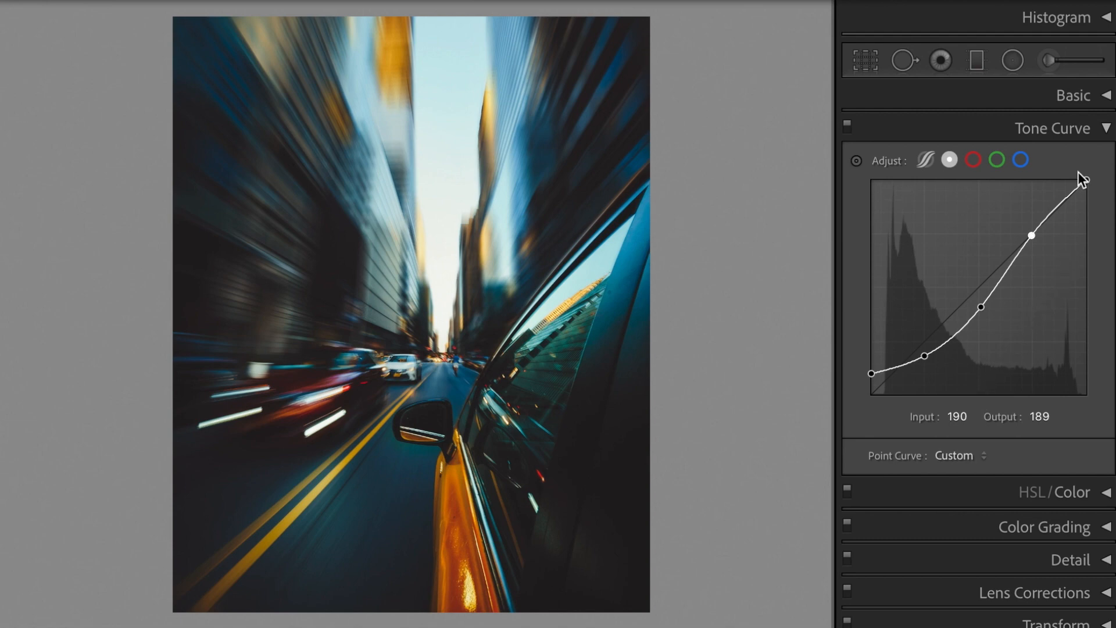
In HSL/Color set Red Hue +25 and Red Saturation -10.
left_click(1053, 128)
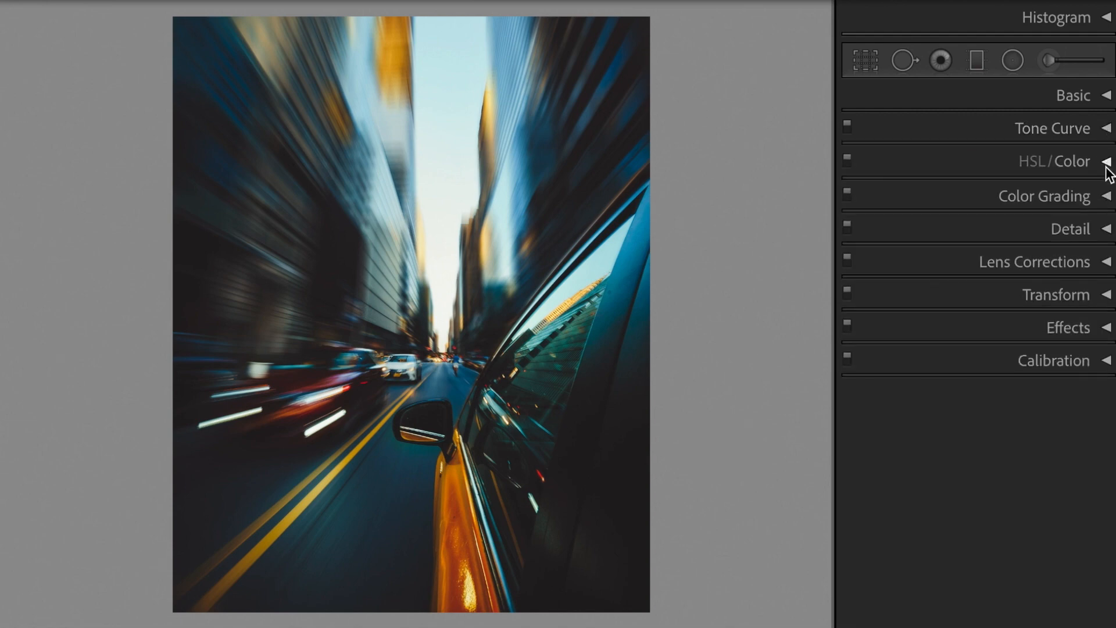
left_click(1104, 160)
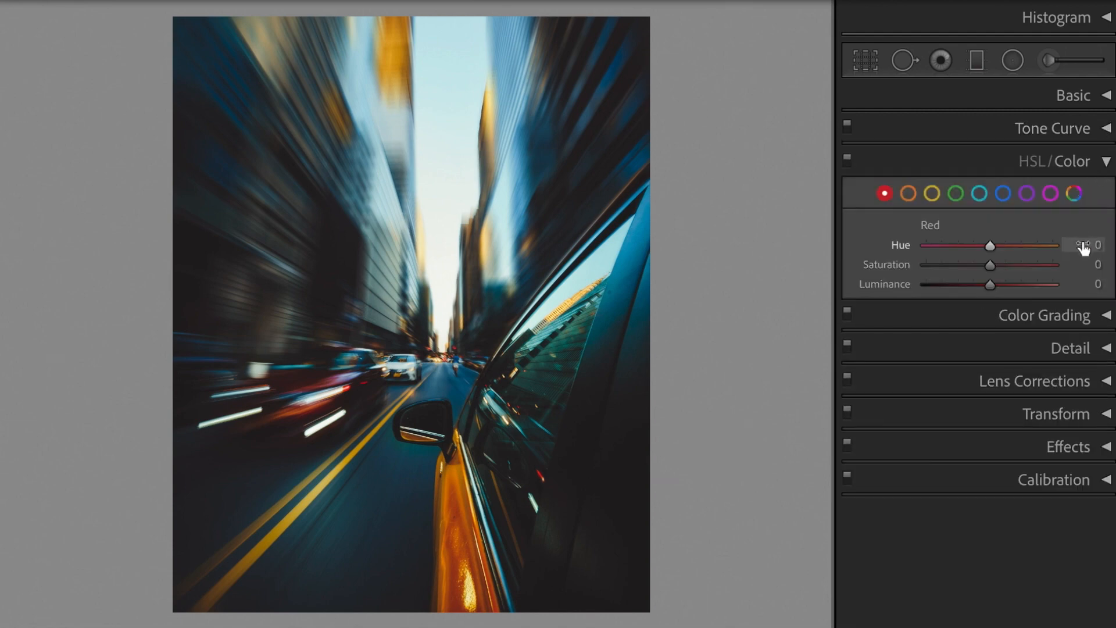
left_click(1082, 245)
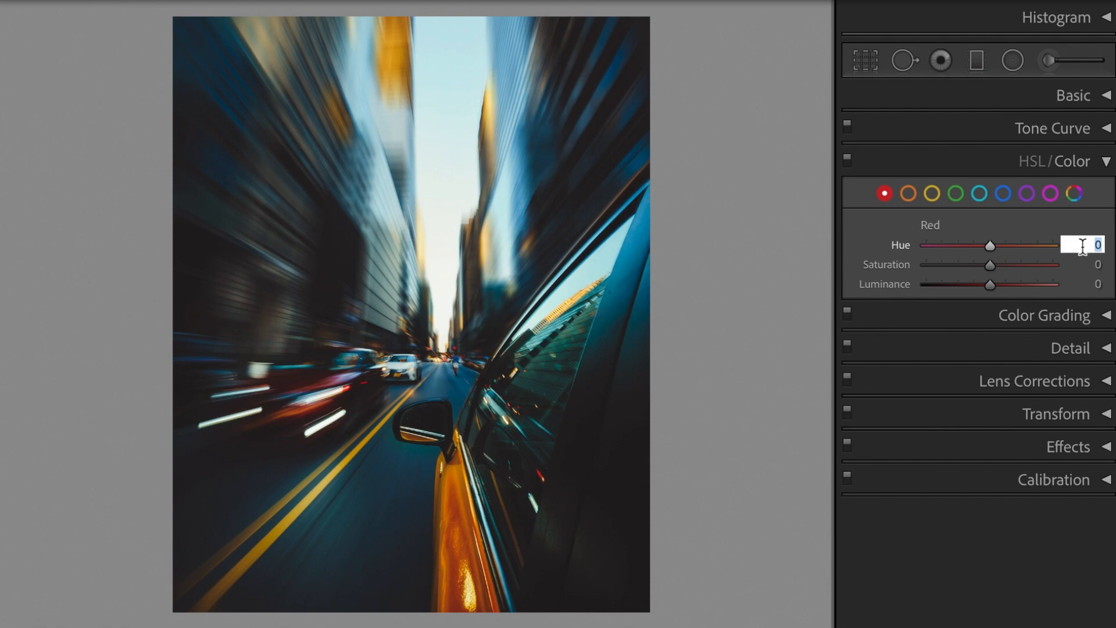
left_click_drag(987, 245, 1005, 245)
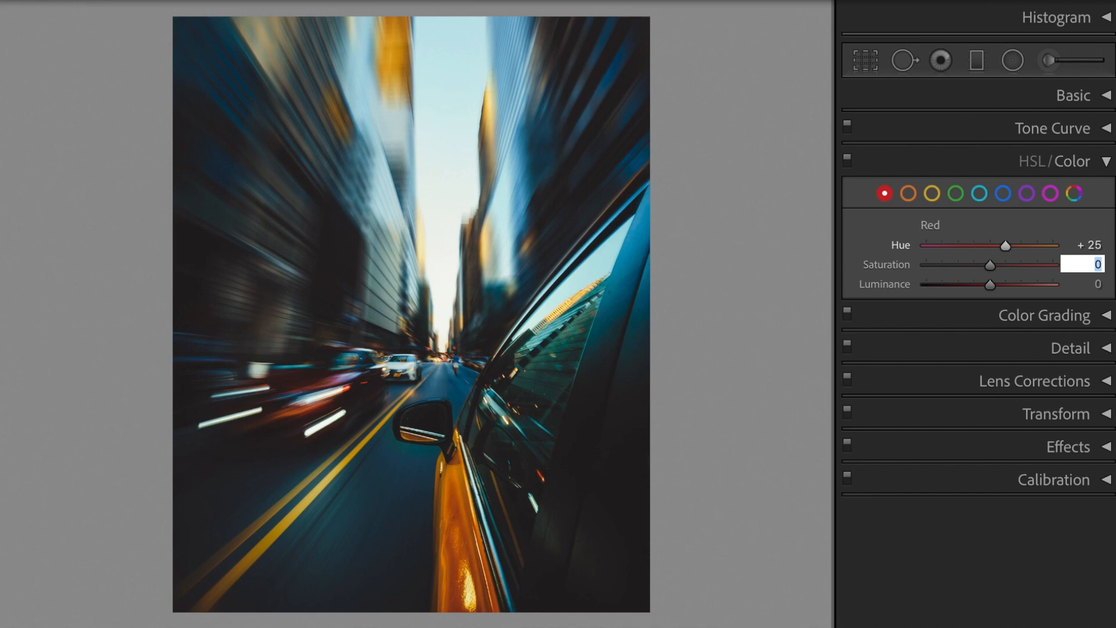
type("-1")
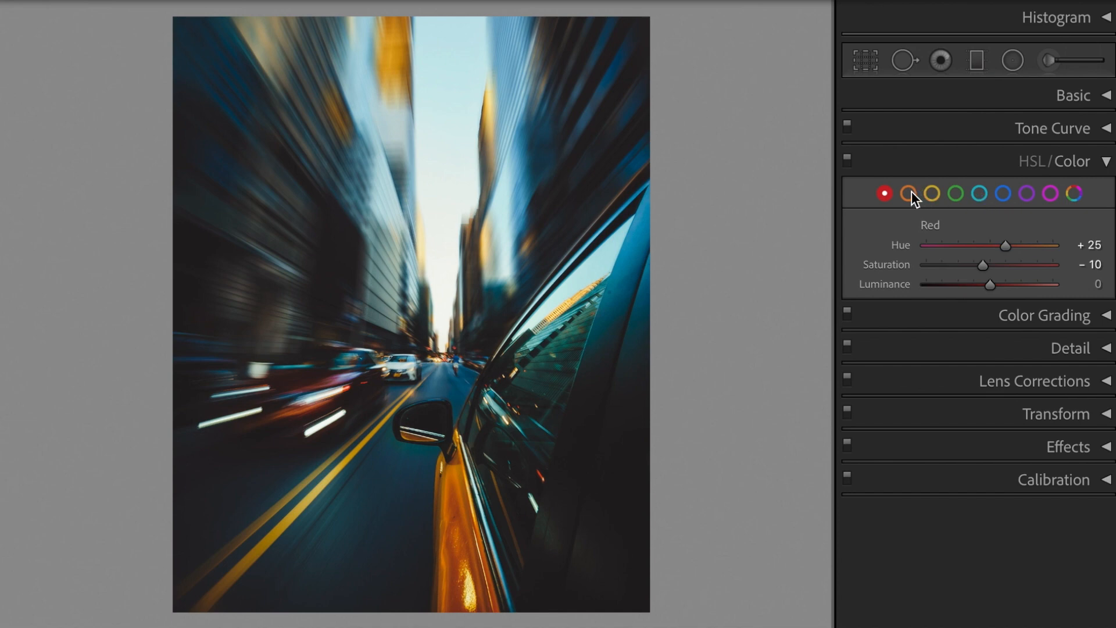
Set Orange Hue -10, Saturation -20 and Luminance +15.
left_click(908, 193)
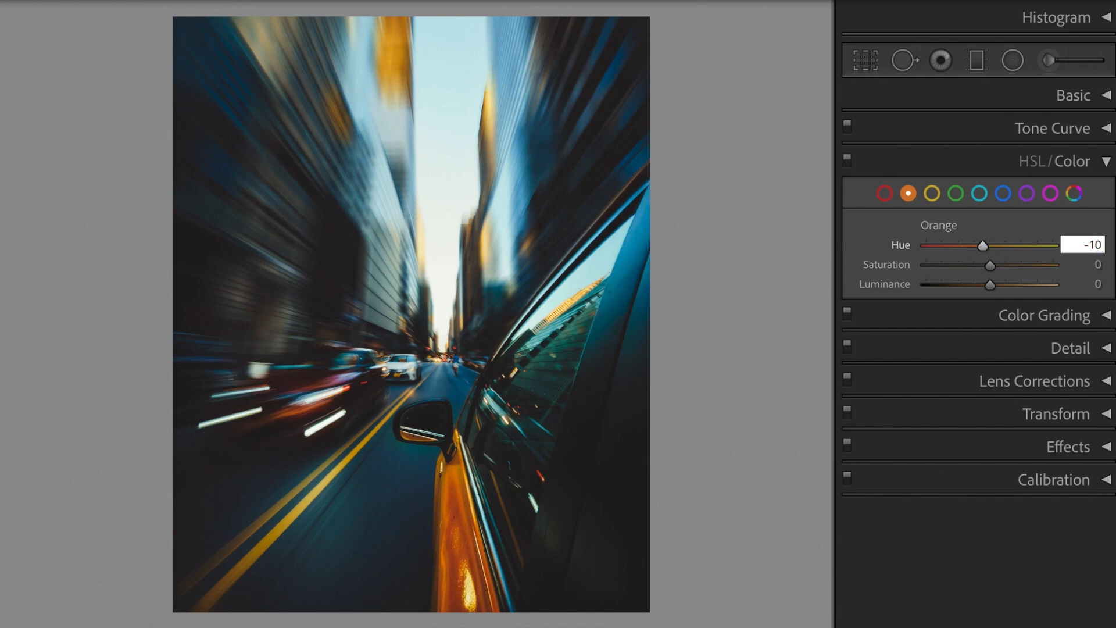
left_click(1082, 264)
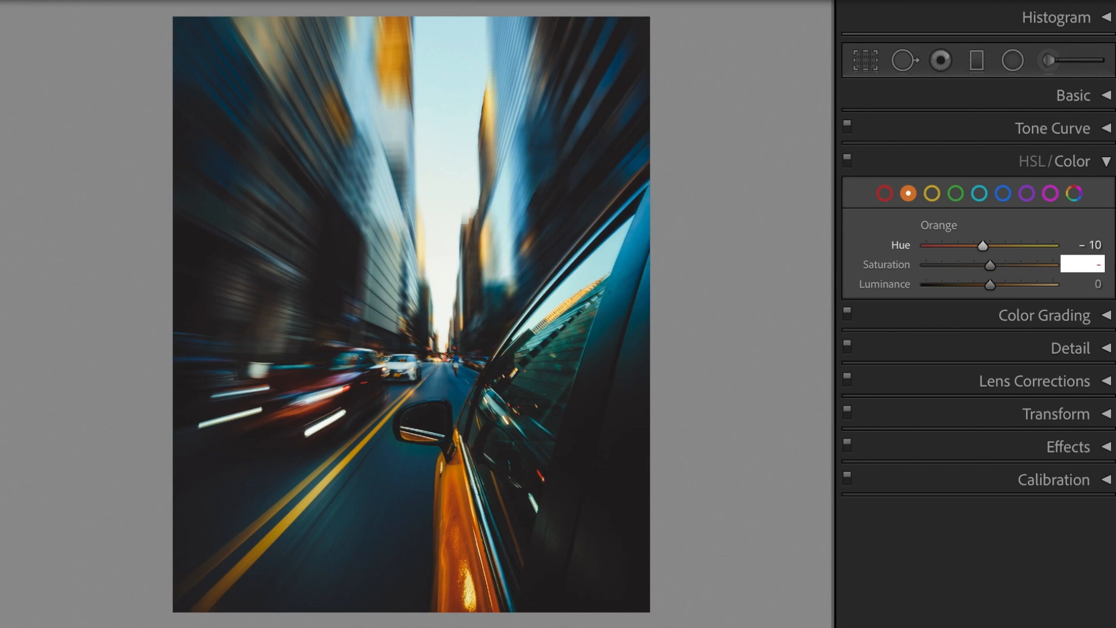
type("-20")
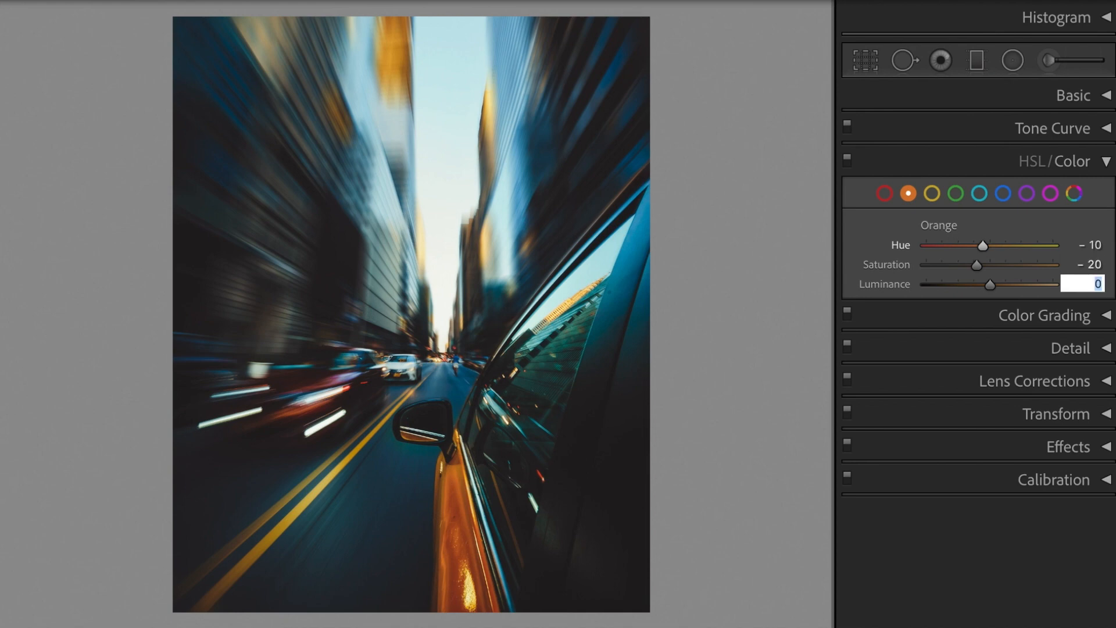
type("15")
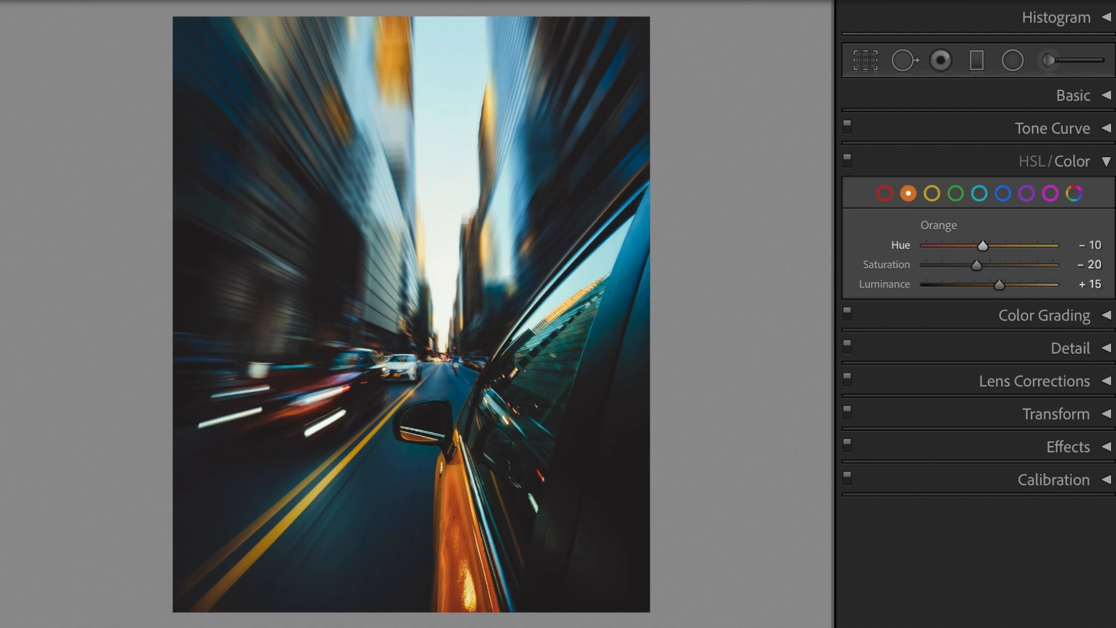
mouse_move(939, 198)
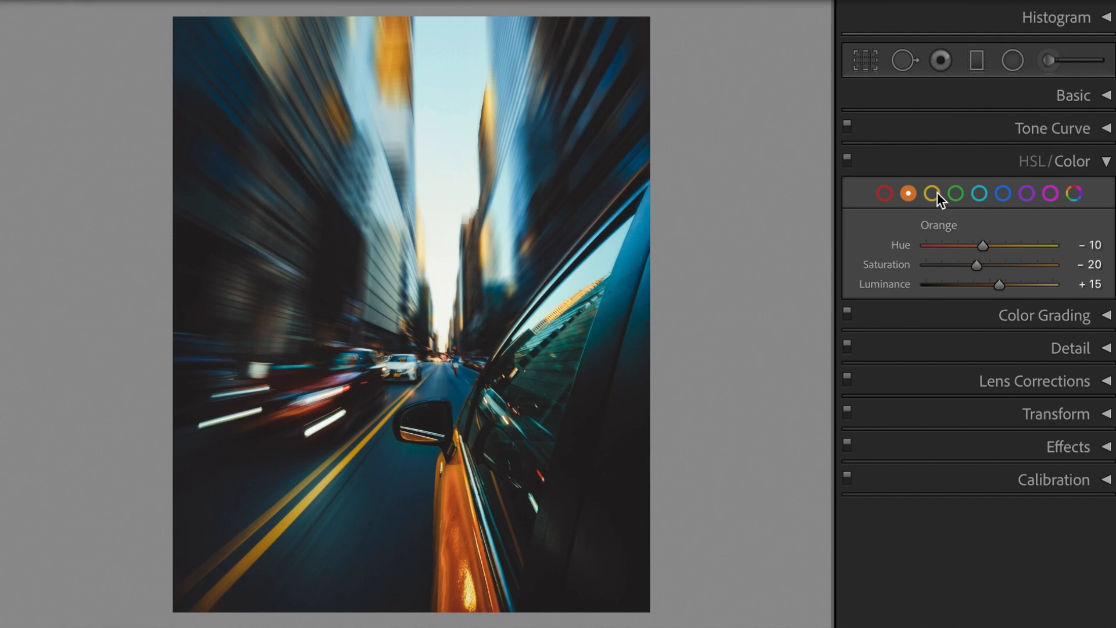
Set Yellow Hue -90, Saturation -90 and Luminance -20.
left_click(931, 193)
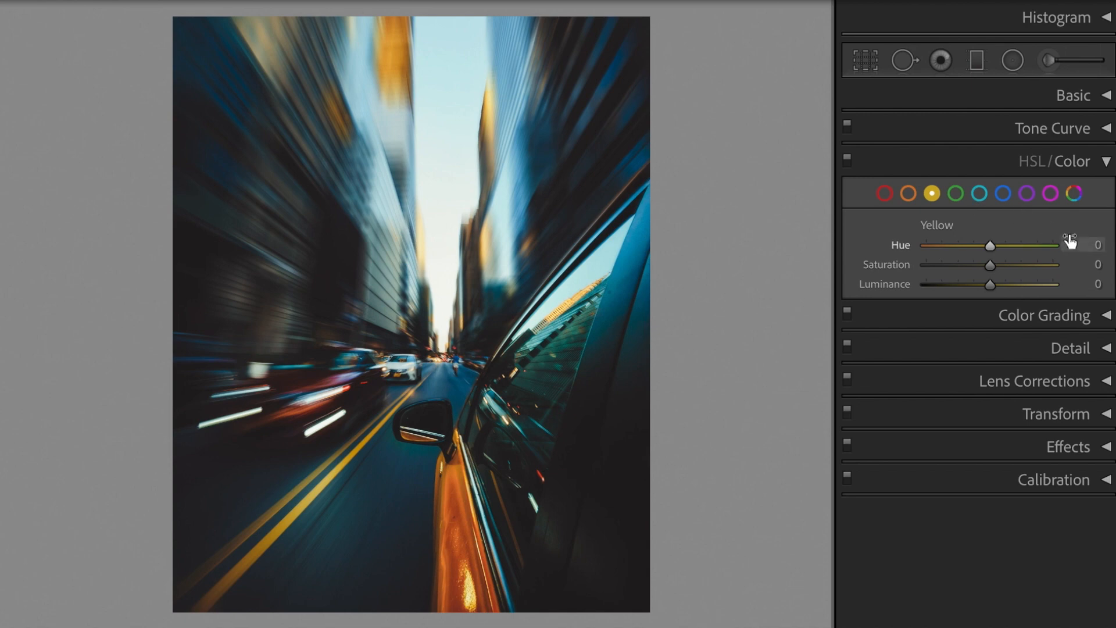
left_click(1096, 244)
type("-90")
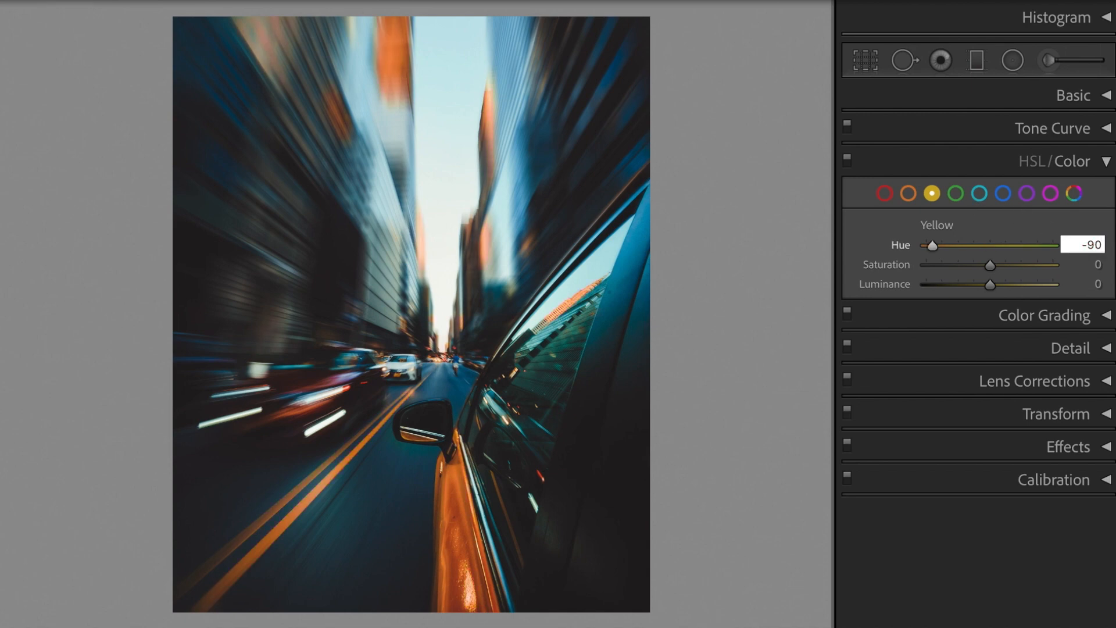
left_click(1082, 264)
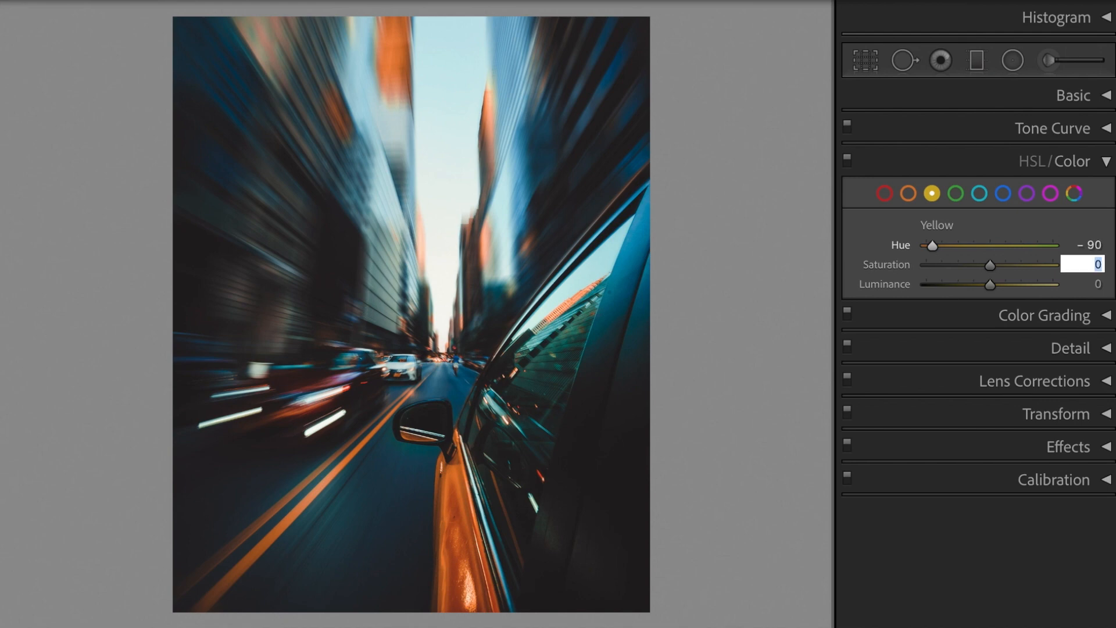
type("-90")
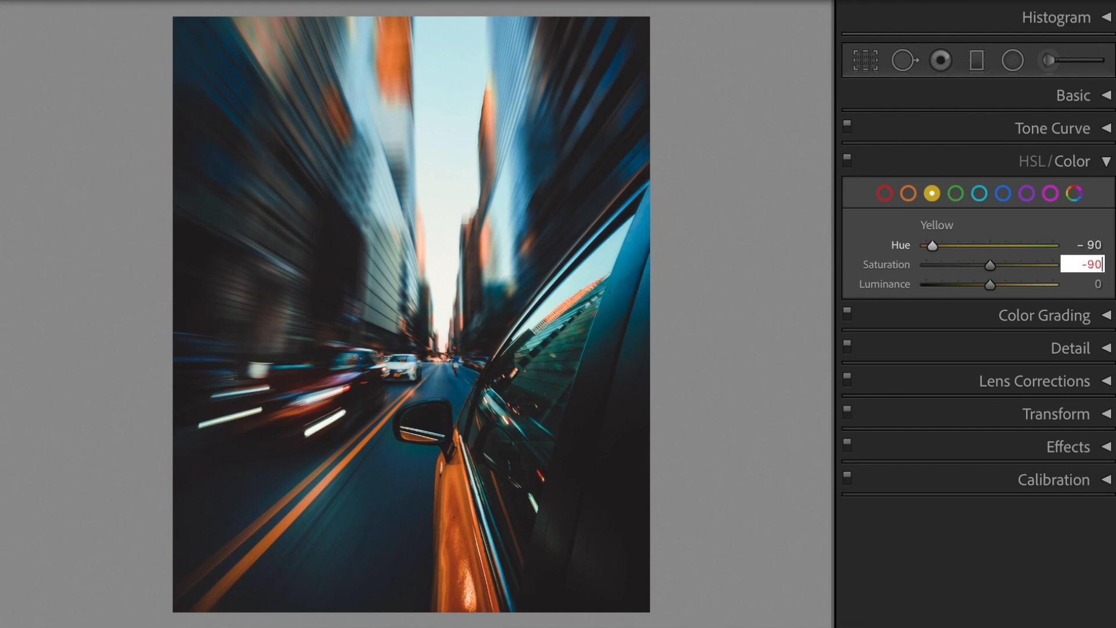
left_click_drag(989, 265, 932, 265)
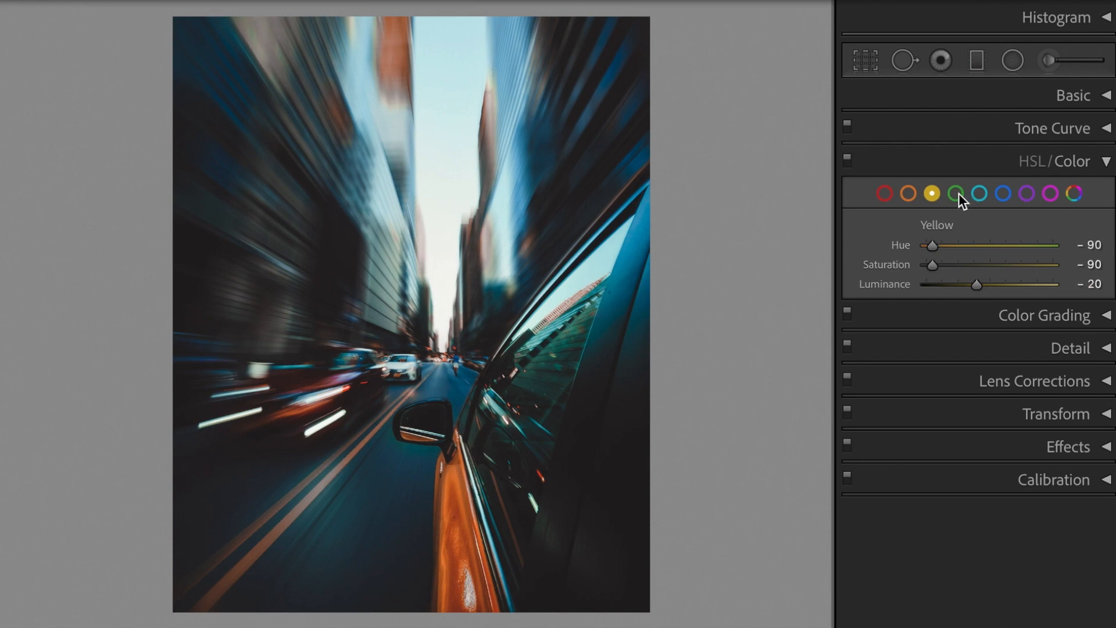
Desaturate Green, Aqua and Blue to -100 and lower Blue Luminance to -30.
left_click(955, 193)
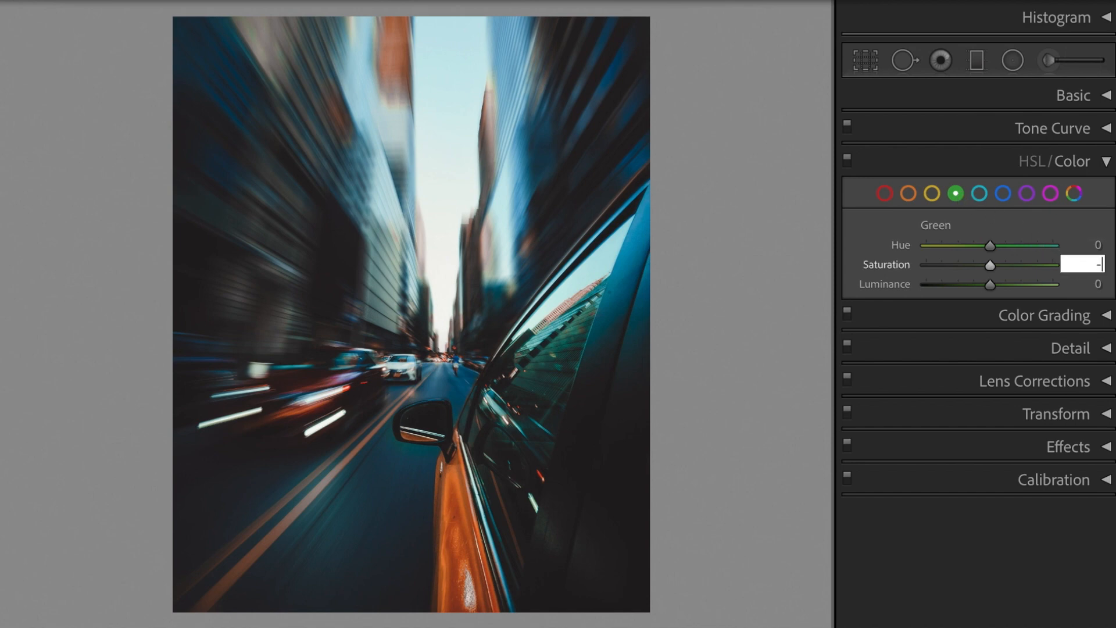
type("-100")
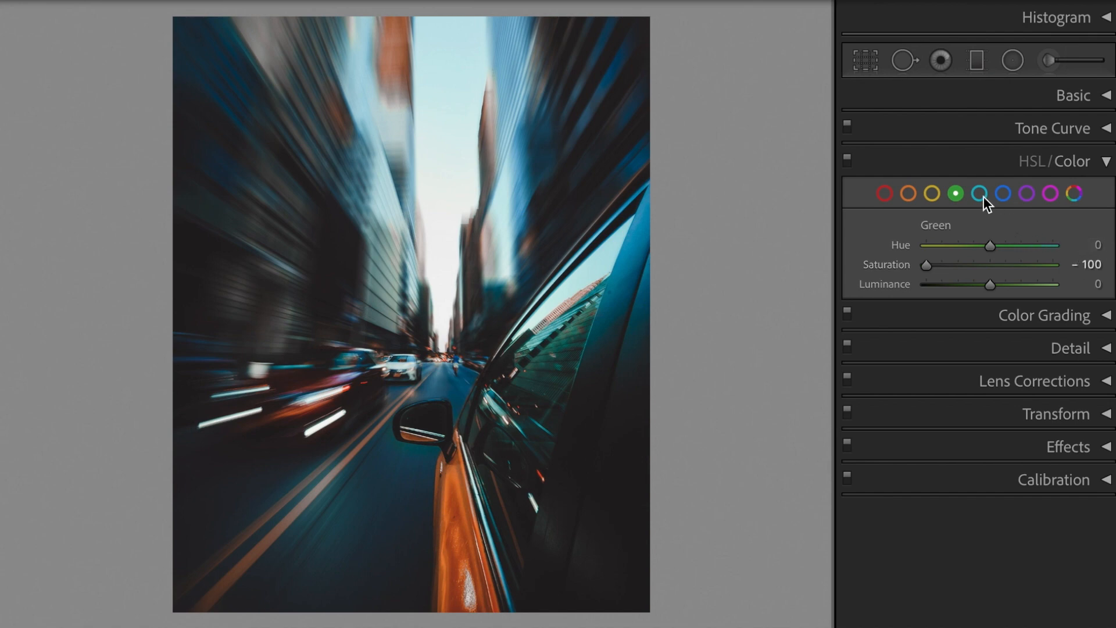
left_click(977, 192)
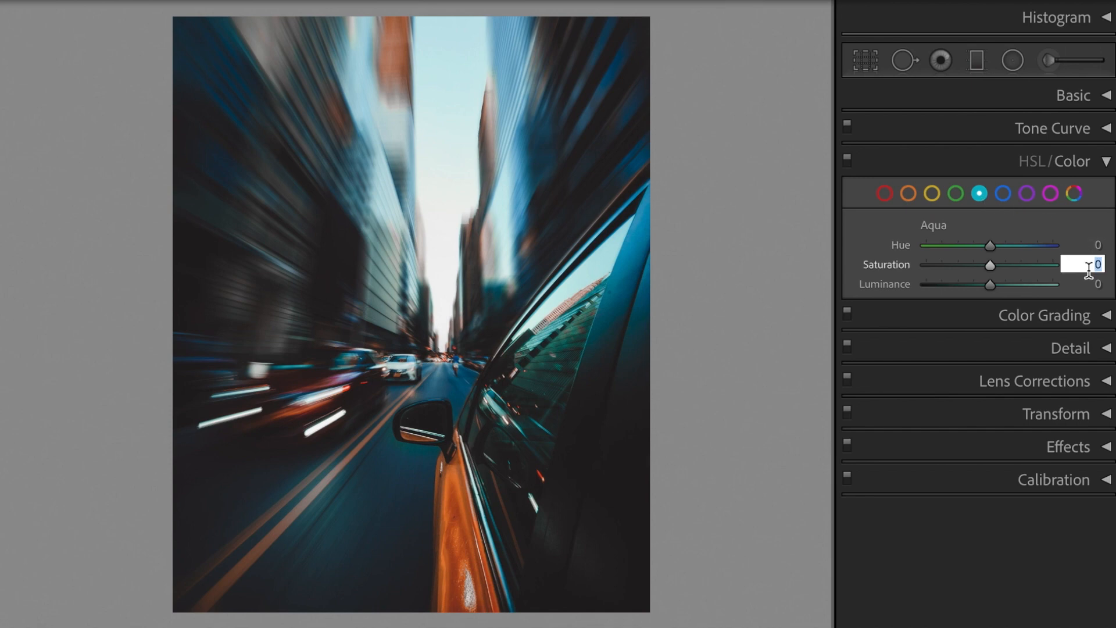
type("-100")
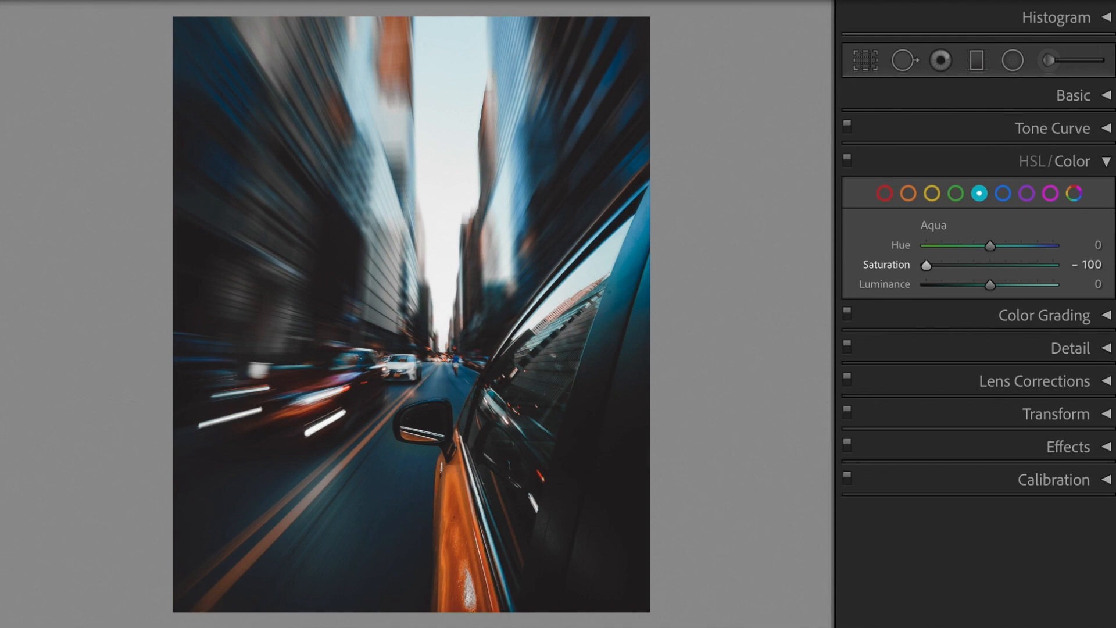
left_click(1003, 193)
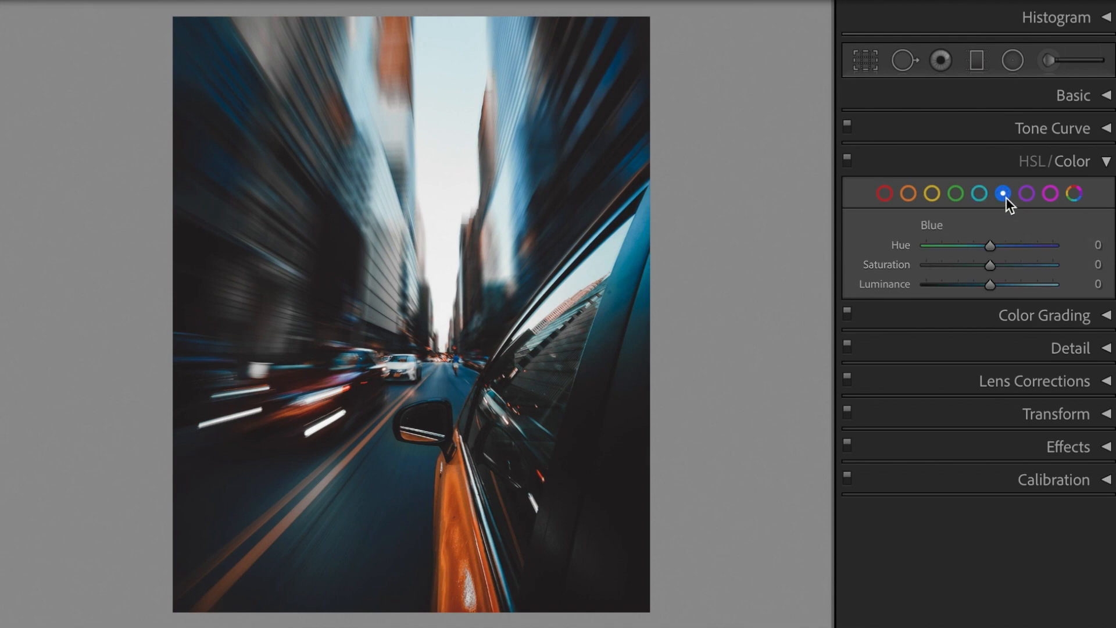
left_click(1096, 264)
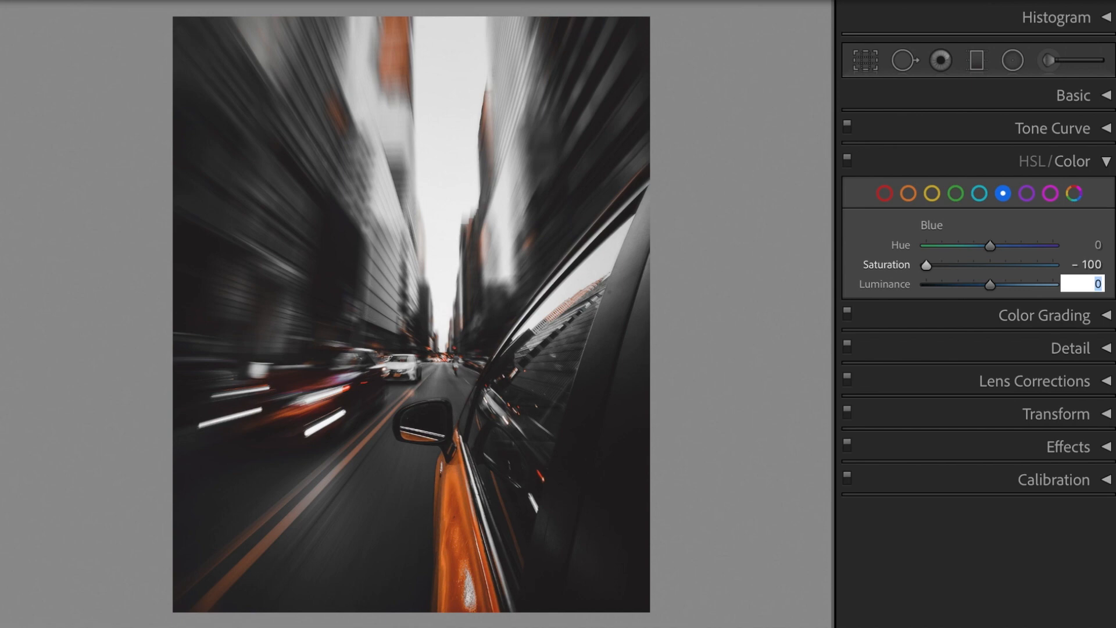
type("-30")
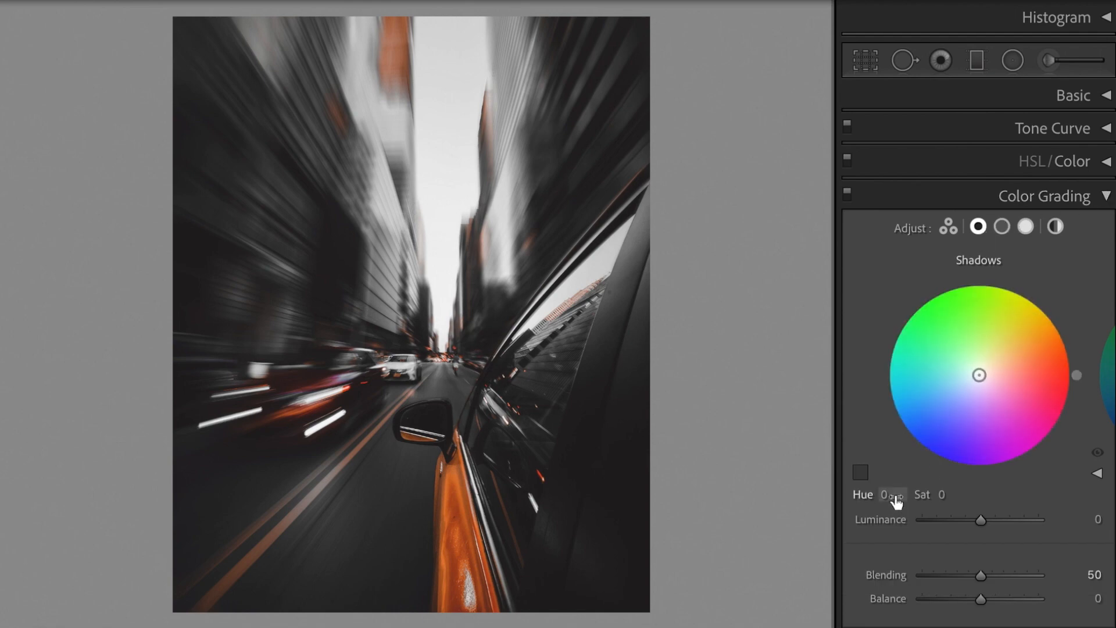
Grade shadows hue 205 sat 5 and highlights hue 252 sat 10, then adjust Blending.
type("205")
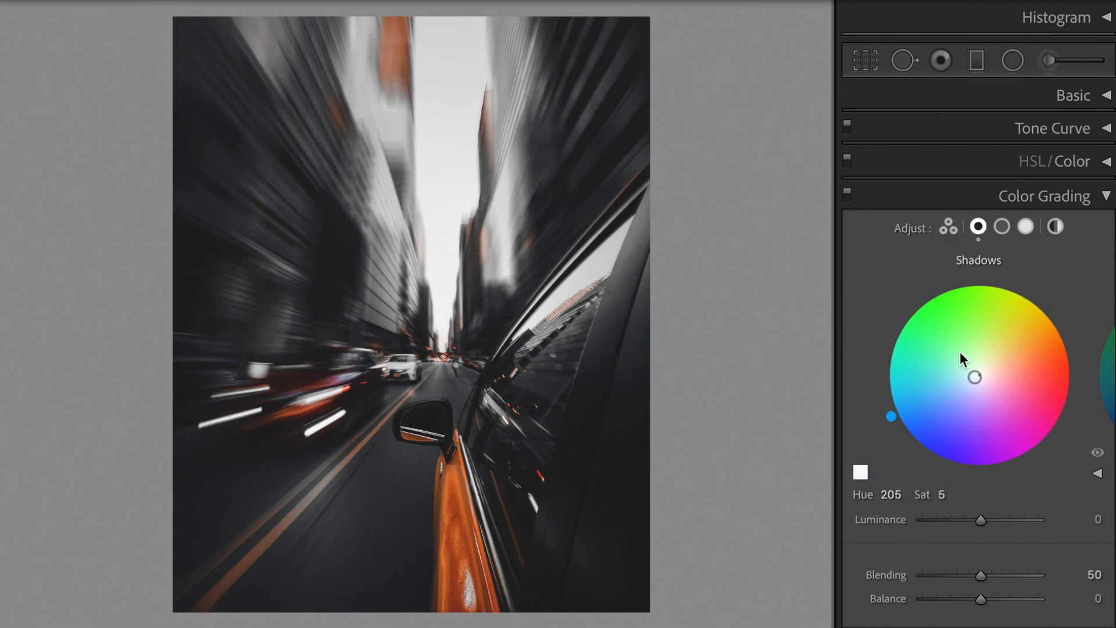
left_click(1025, 227)
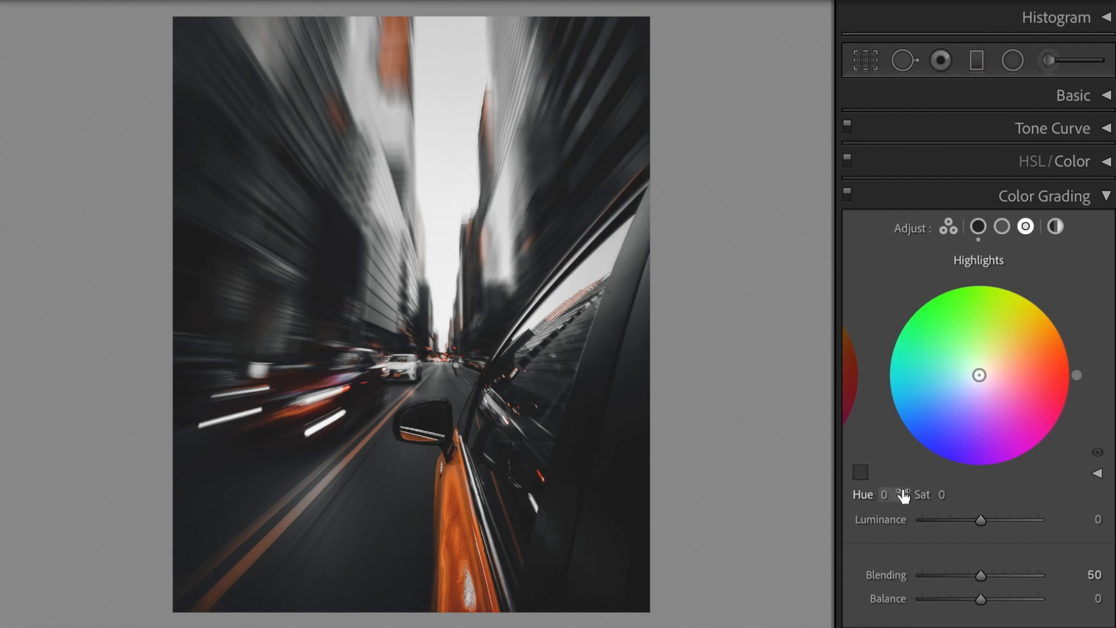
left_click(883, 494)
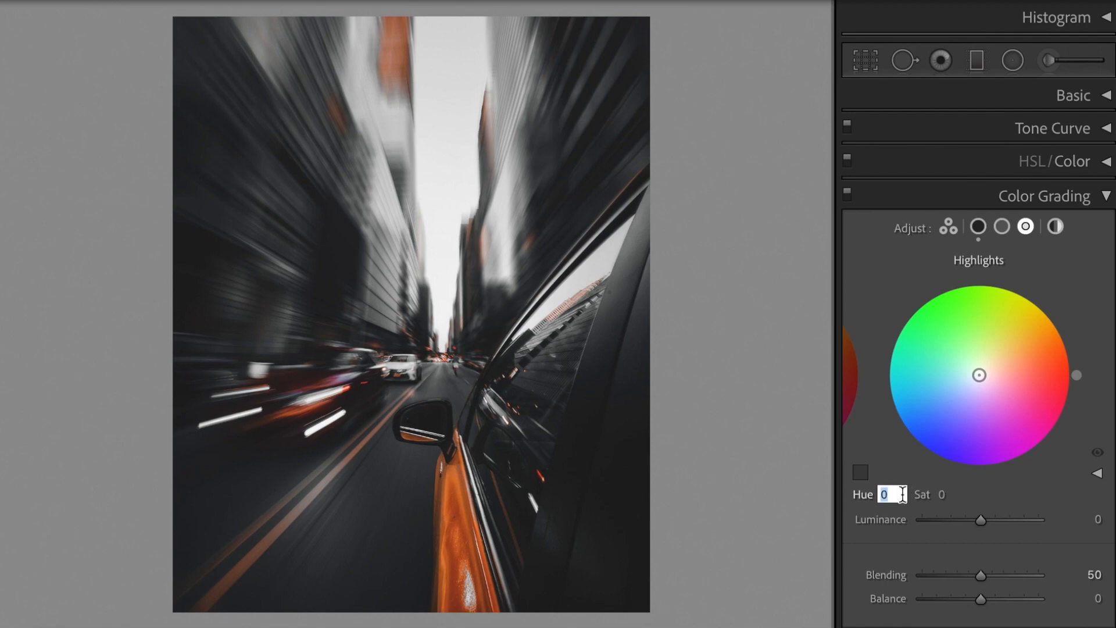
type("252")
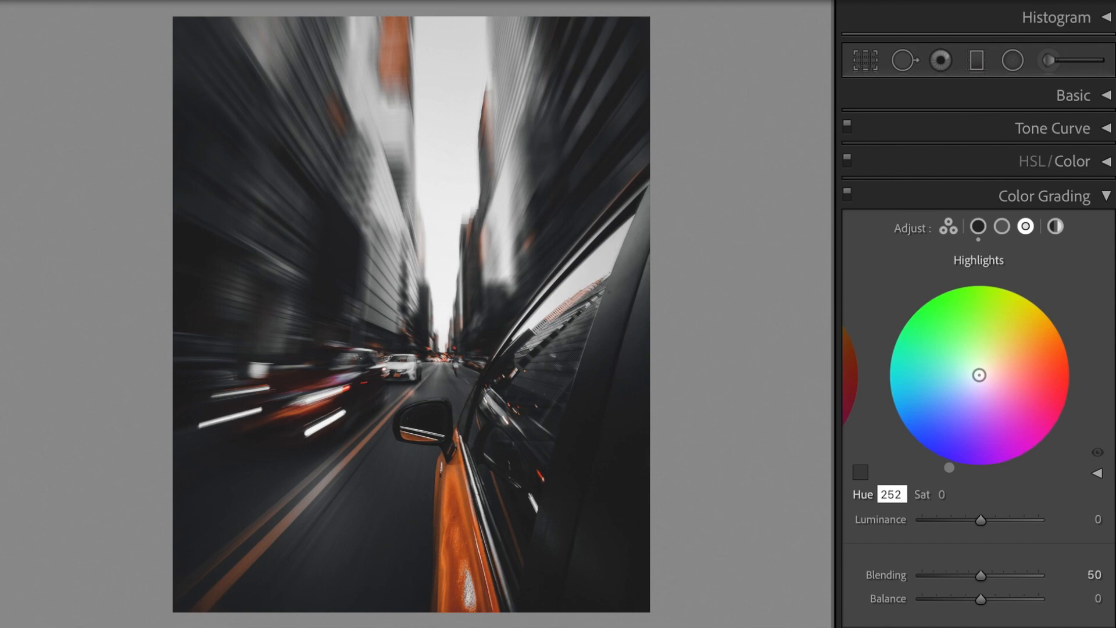
left_click(950, 494)
type("10")
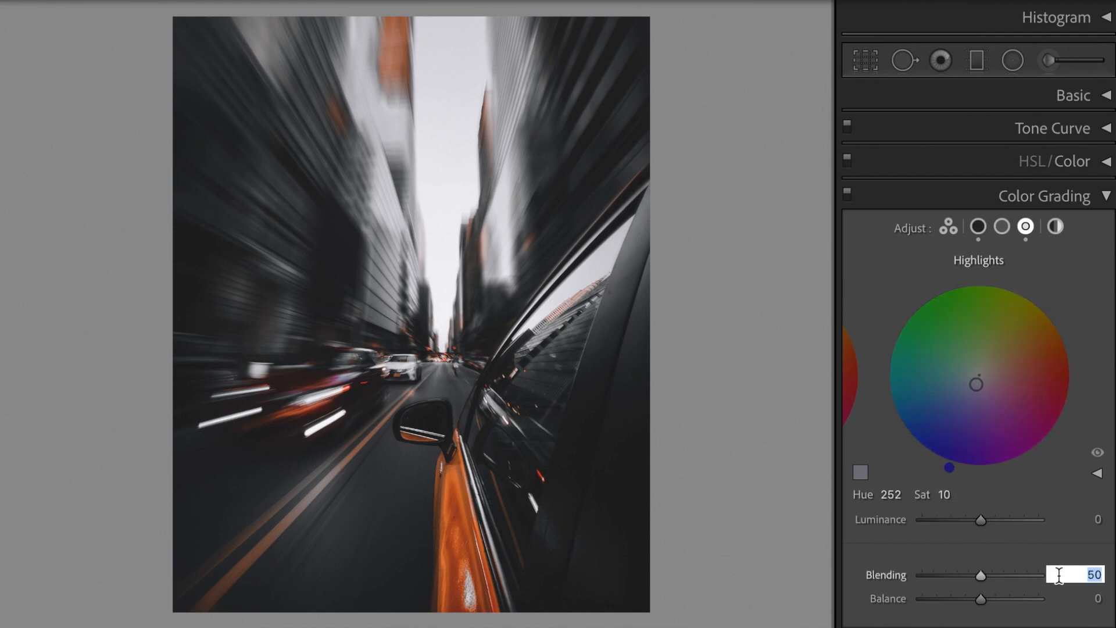
left_click_drag(984, 575, 1035, 576)
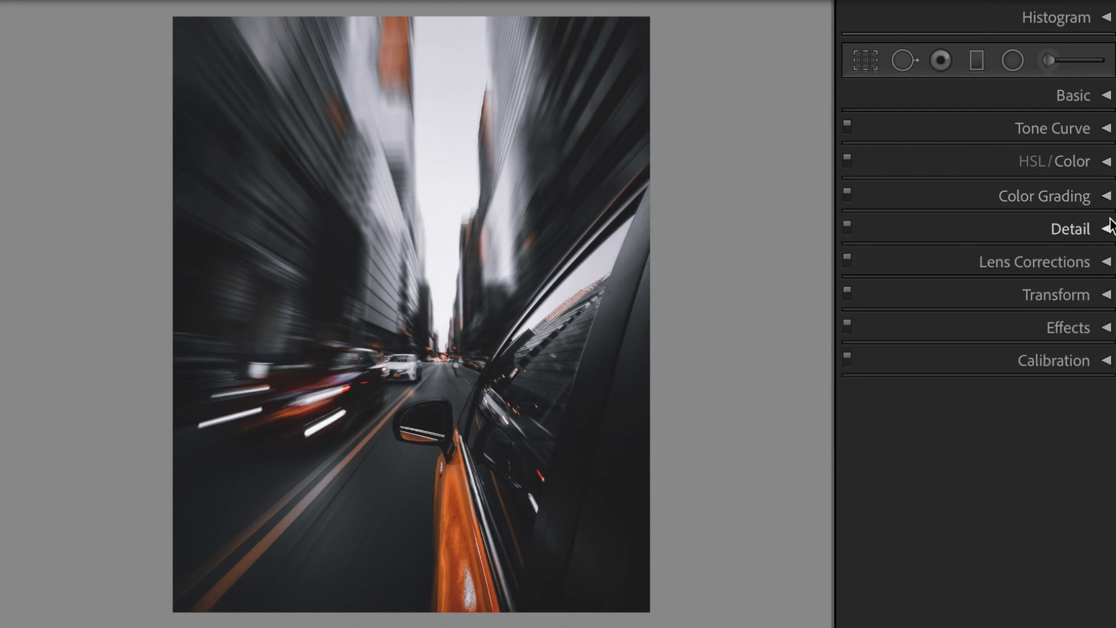
Turn on Remove Chromatic Aberration in Lens Corrections.
left_click(1035, 262)
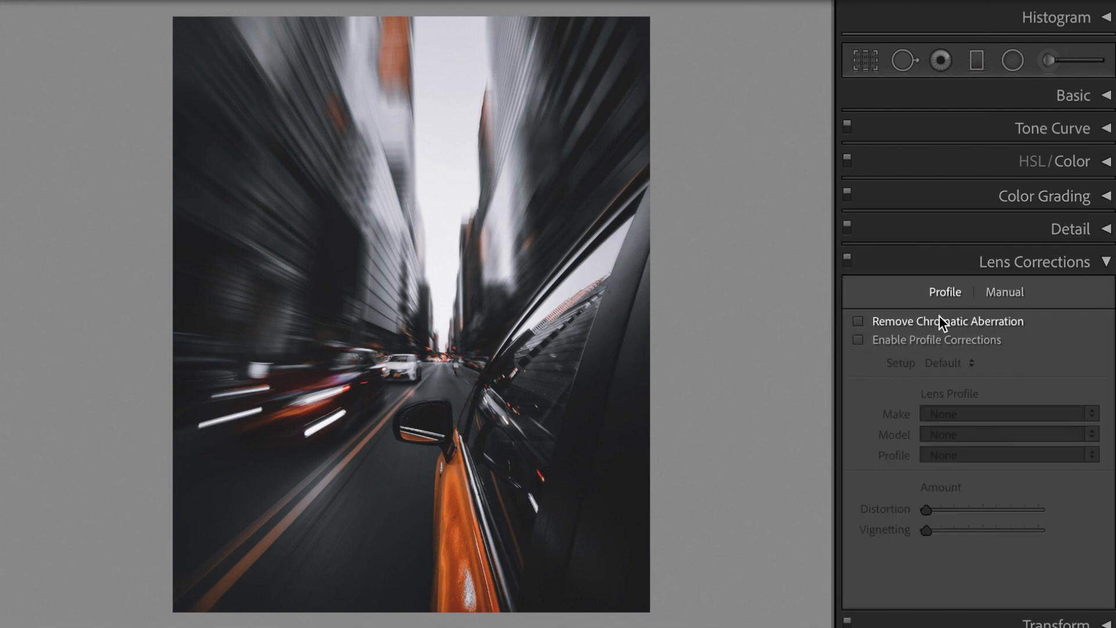
left_click(858, 321)
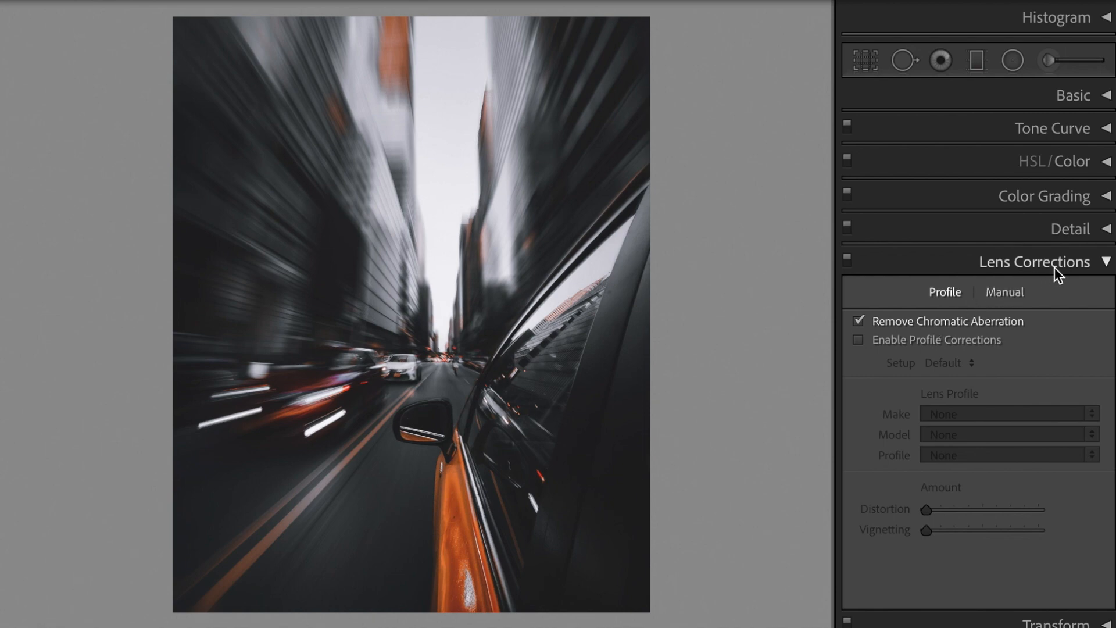
mouse_move(1107, 265)
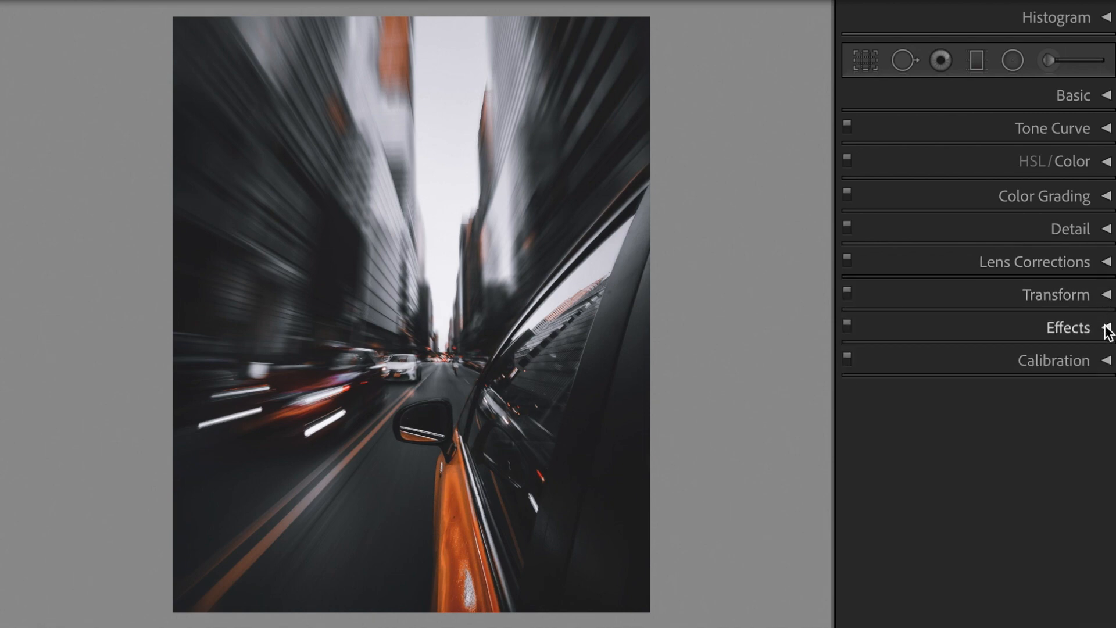
Set the Post-Crop Vignetting Amount to -30 in Effects.
left_click(1068, 327)
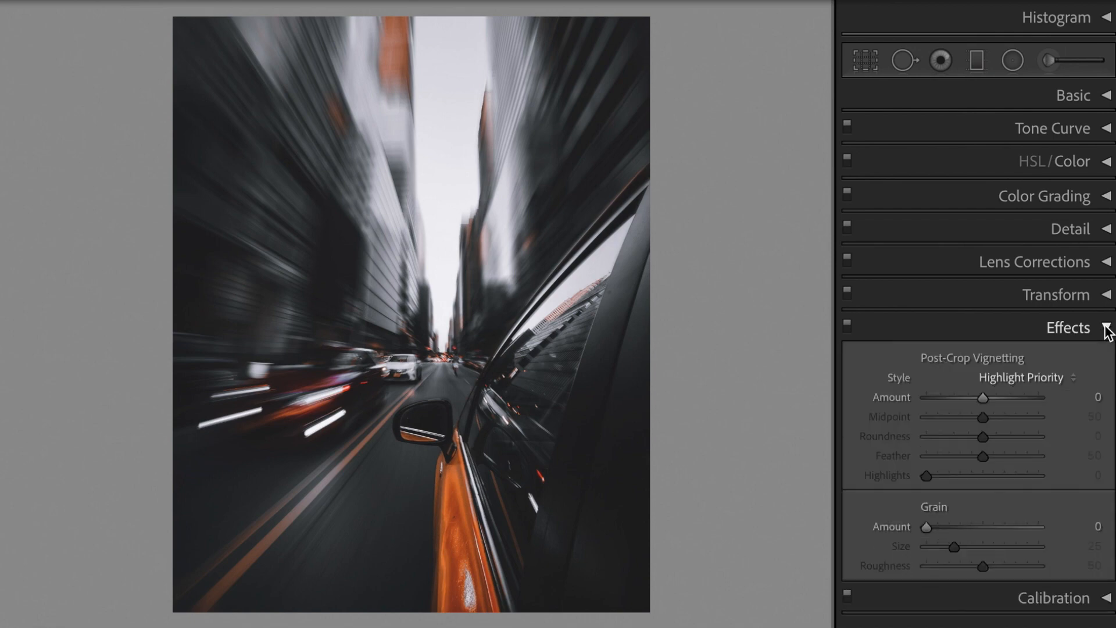
left_click(1096, 397)
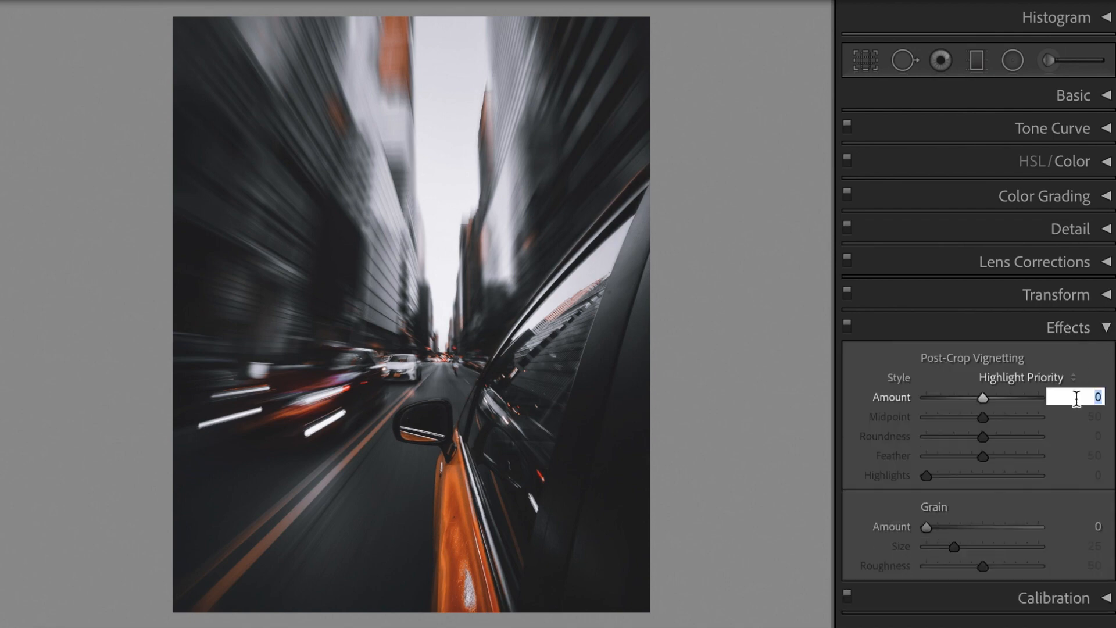
type("-30")
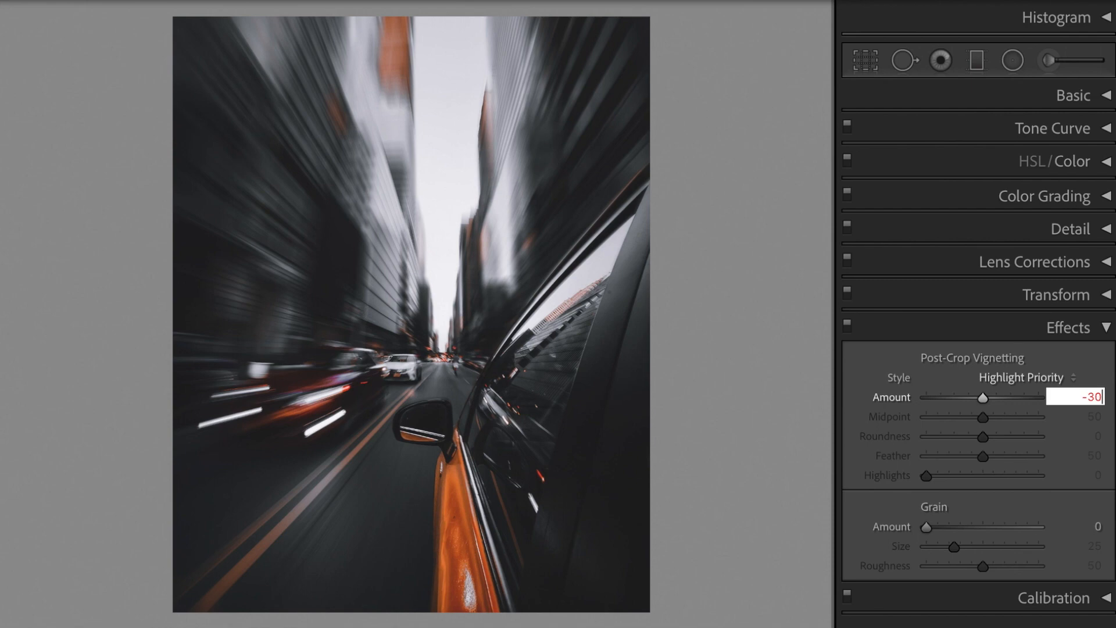